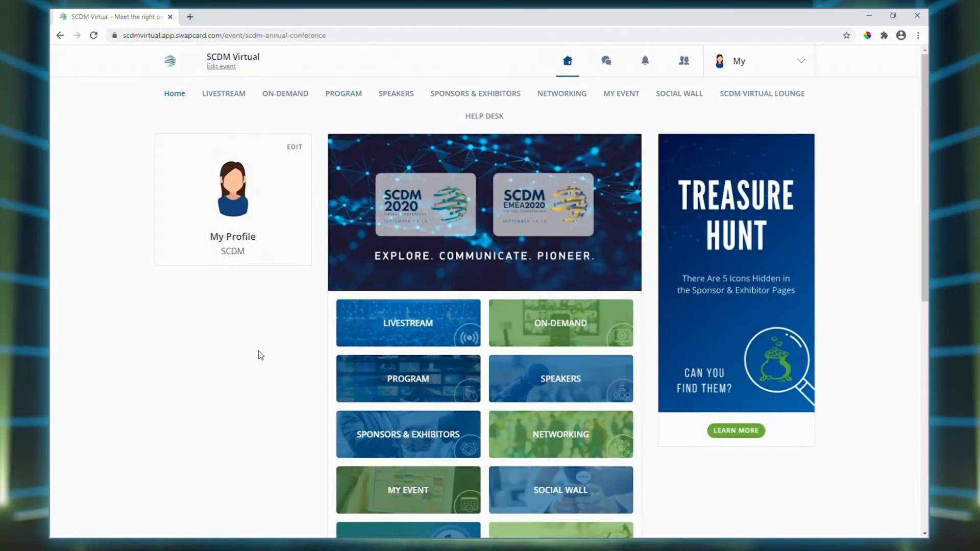
mouse_move(244, 433)
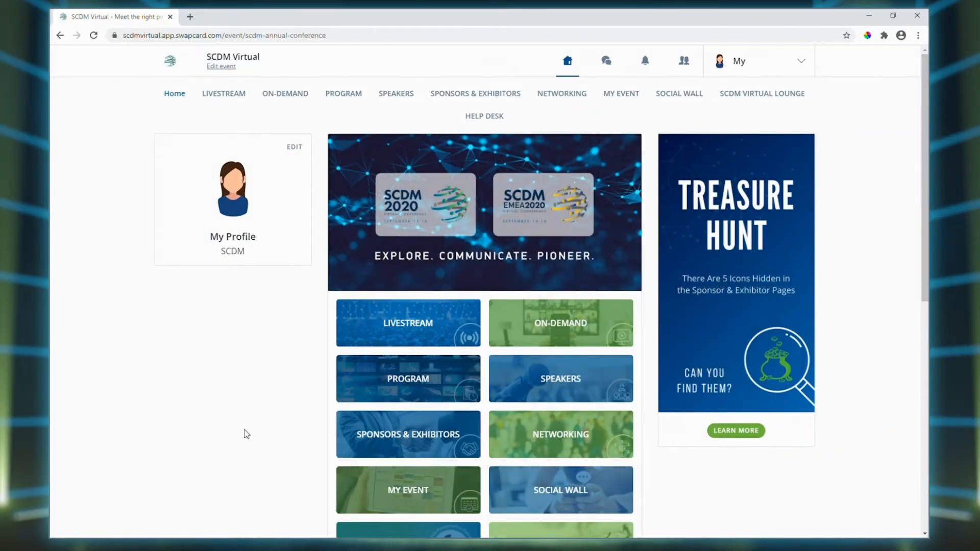
mouse_move(298, 392)
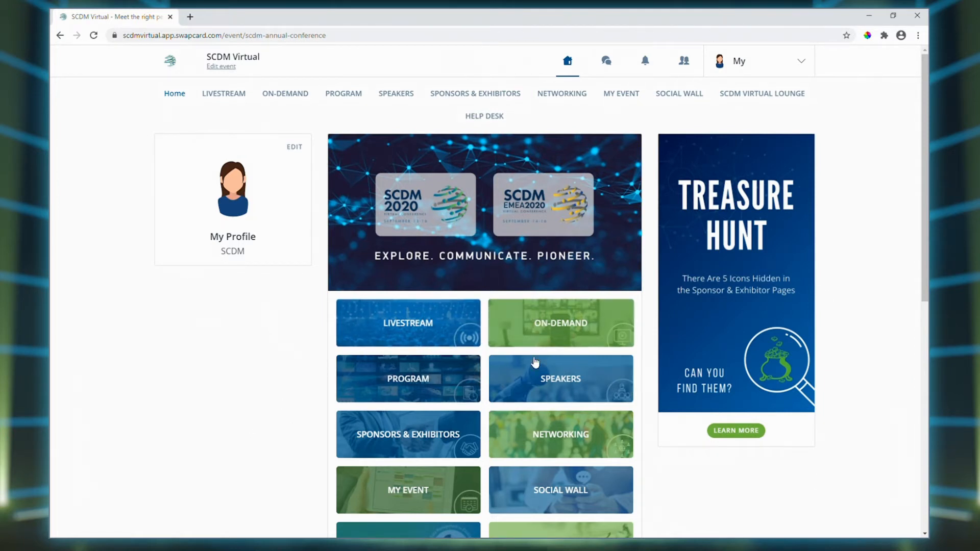
mouse_move(312, 364)
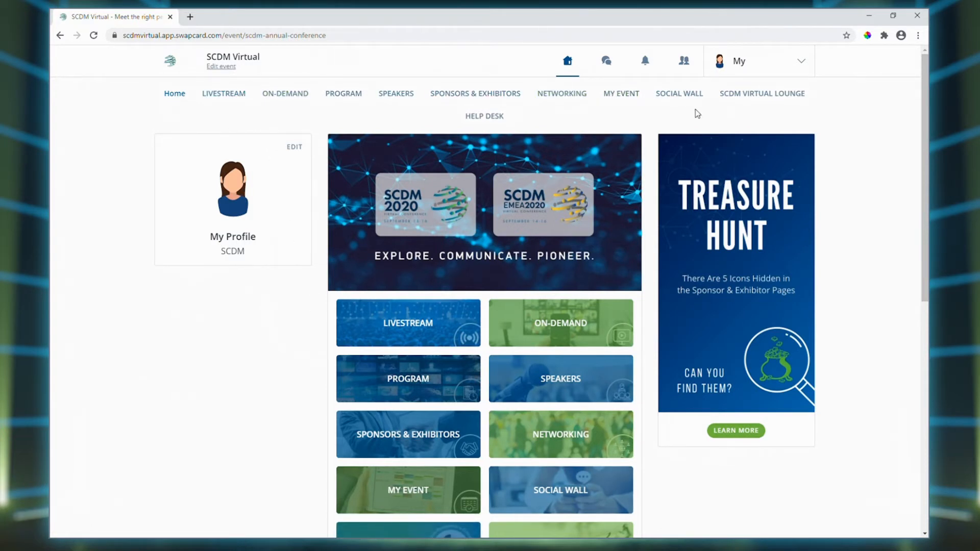
Step: Show the conference program and switch between the Monday 14 and Tuesday 15 session days
scroll("down", 3)
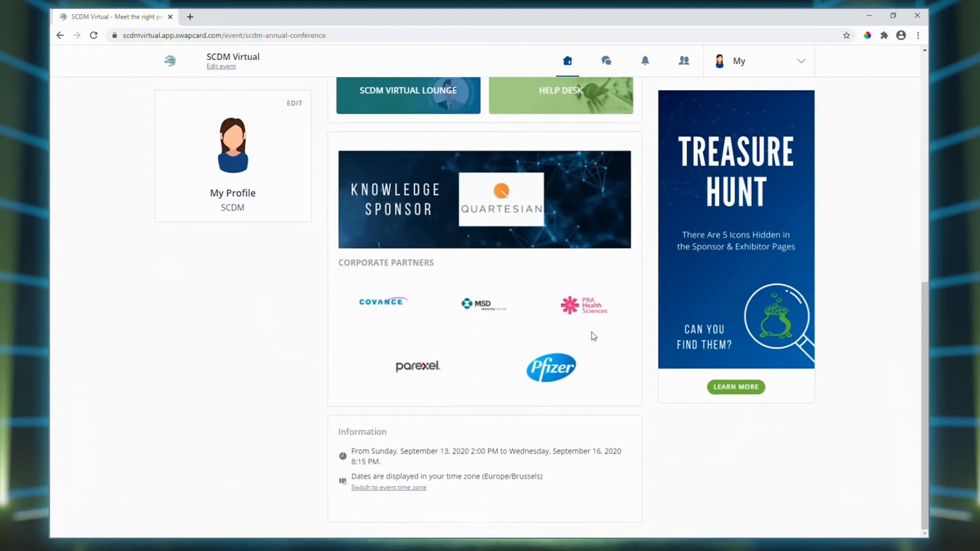
scroll("up", 3)
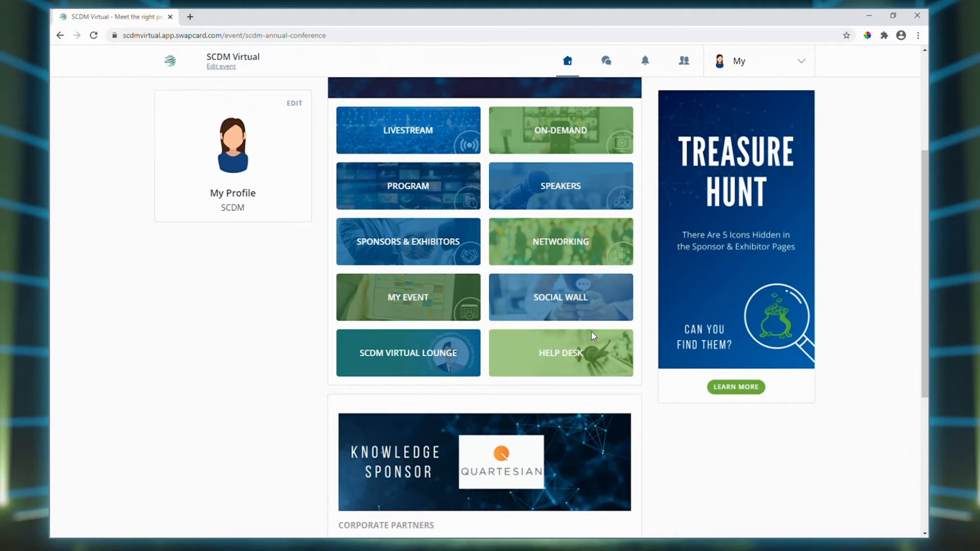
scroll("up", 3)
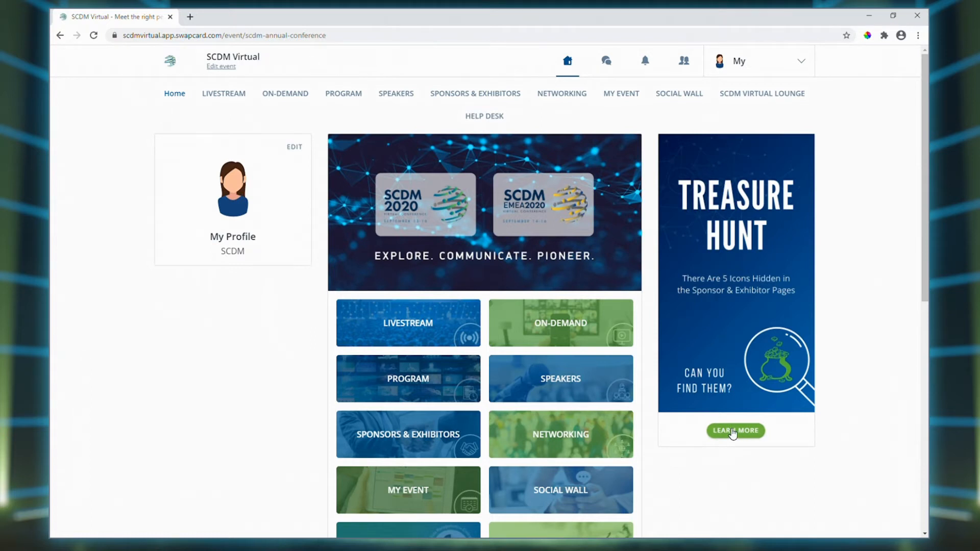
mouse_move(232, 106)
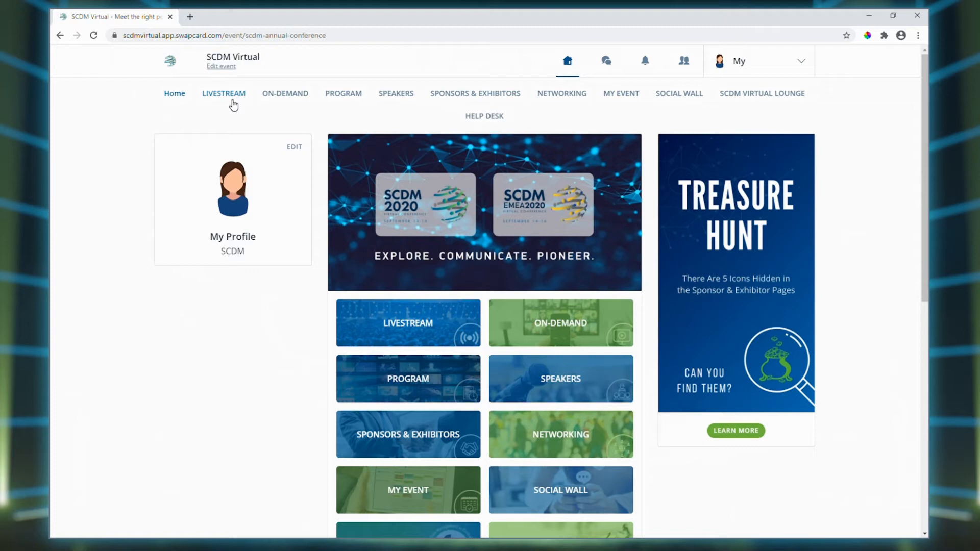
mouse_move(235, 101)
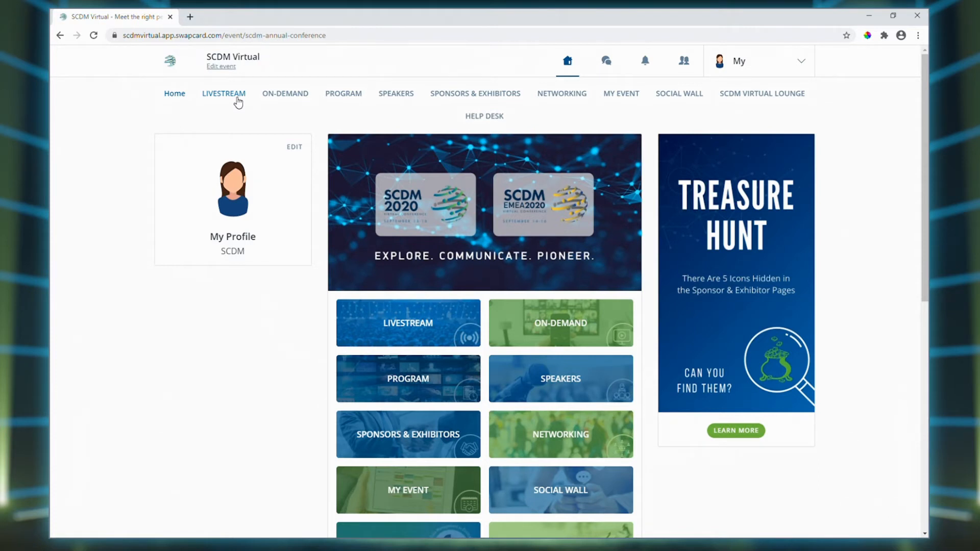
mouse_move(285, 93)
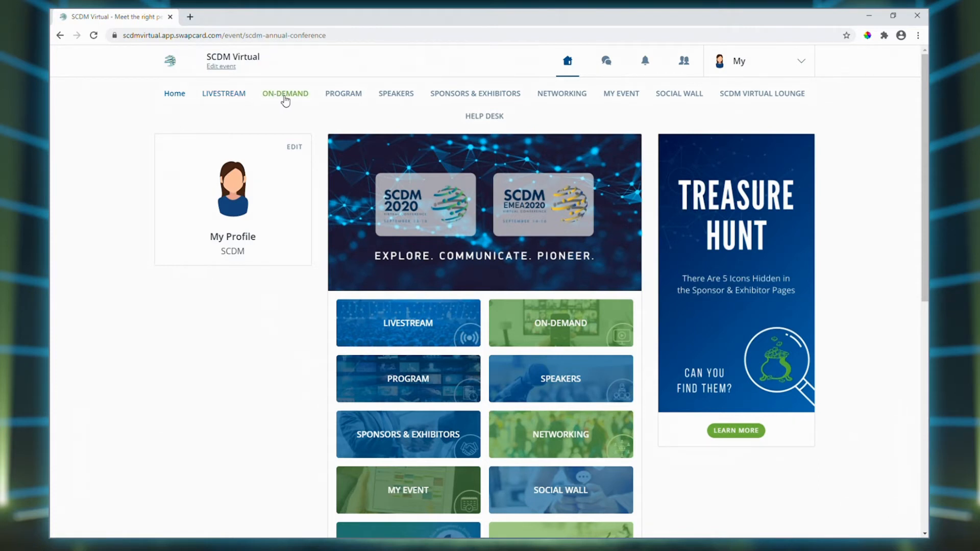
mouse_move(305, 101)
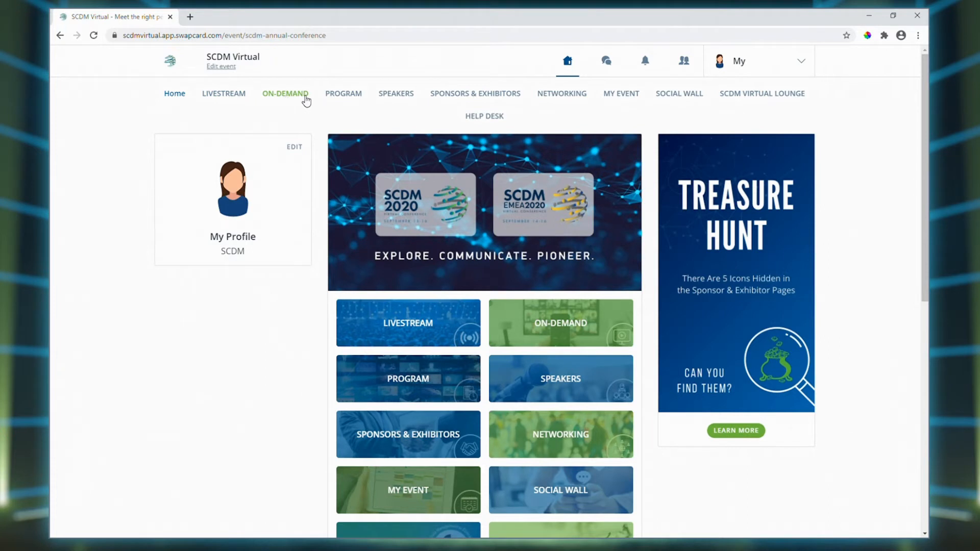
mouse_move(343, 94)
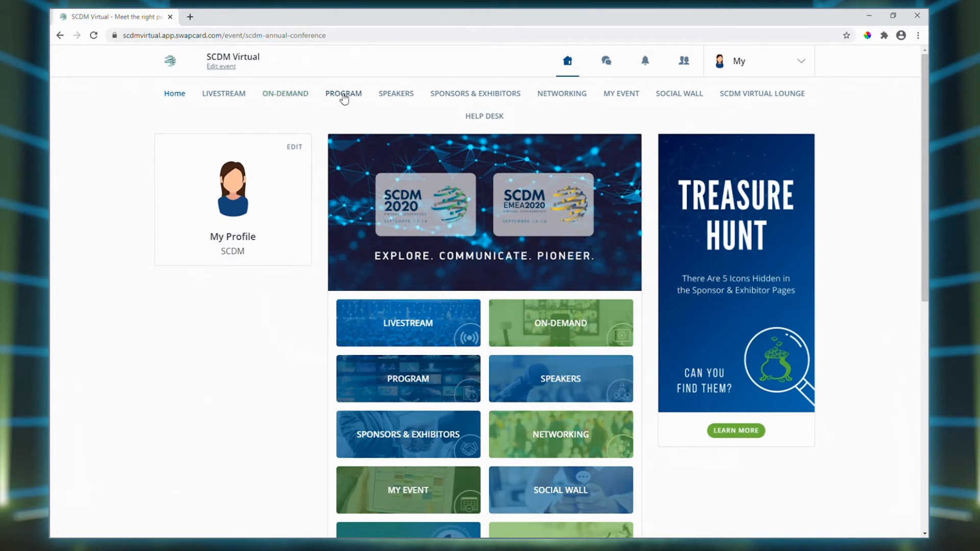
left_click(343, 92)
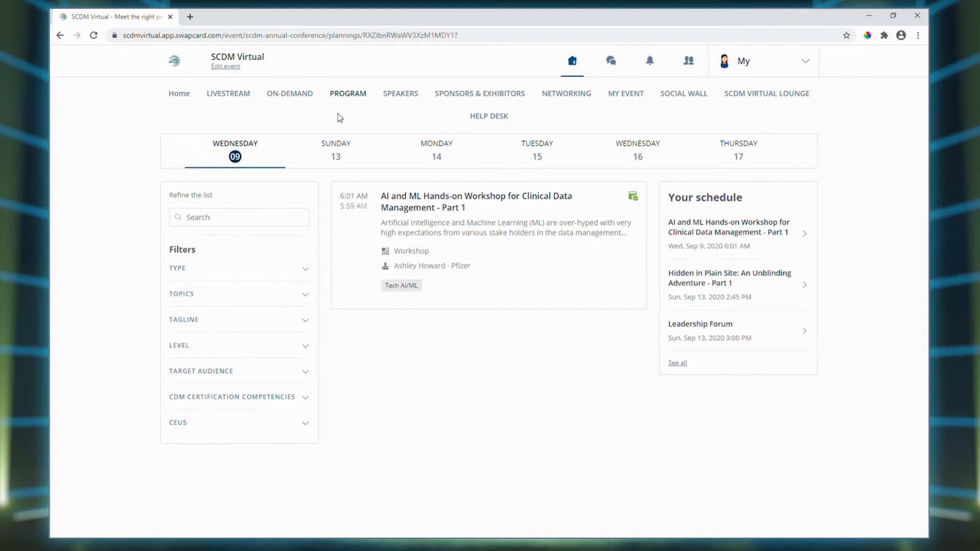
left_click(436, 150)
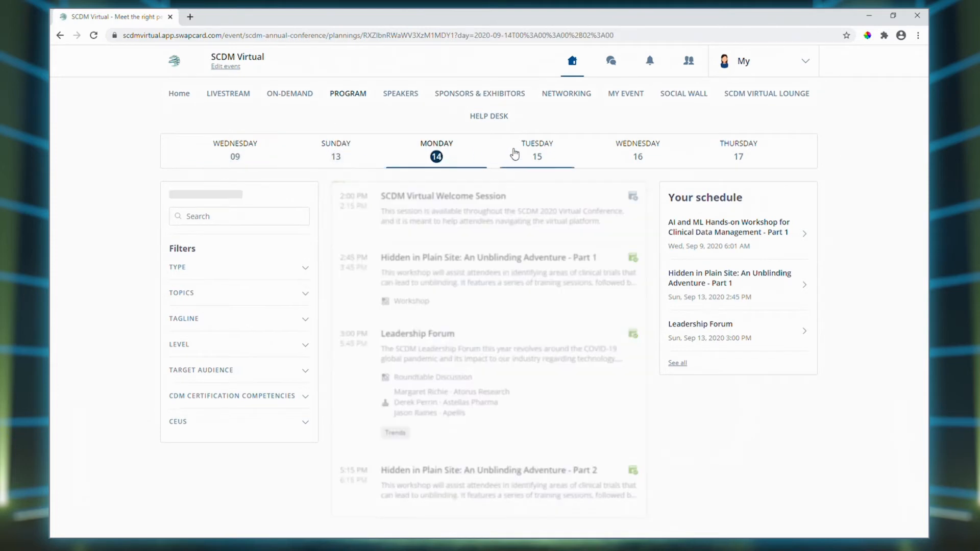
left_click(532, 150)
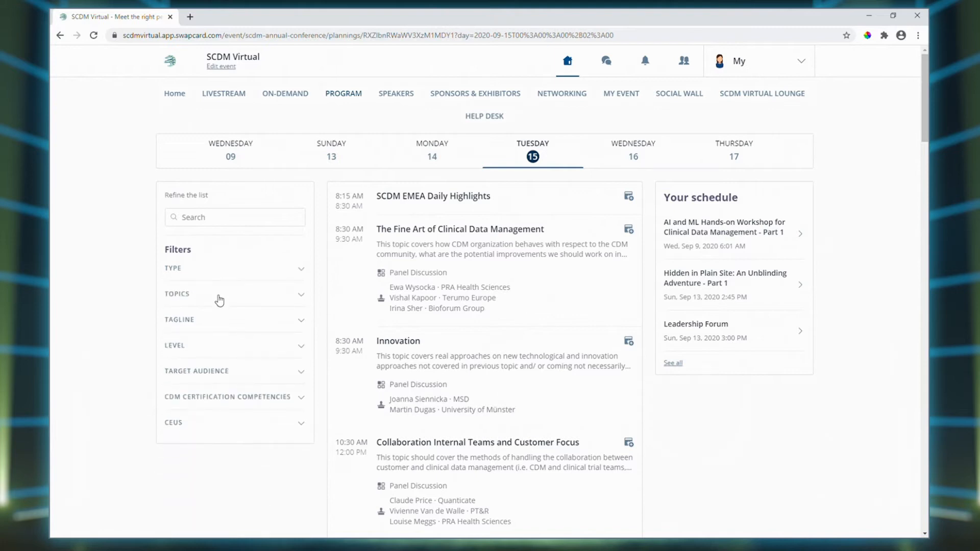
mouse_move(220, 344)
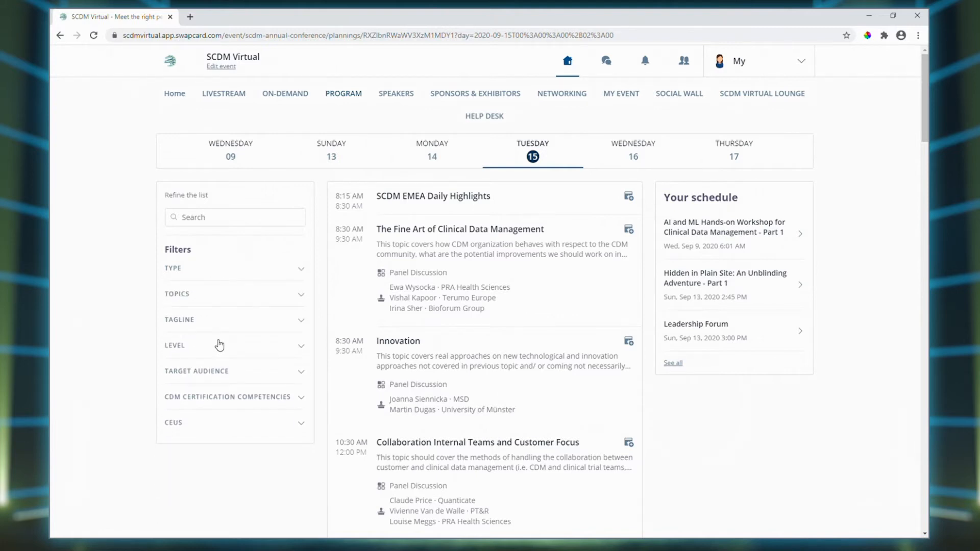
Step: Browse down Tuesday's session list toward the Regulatory Panel
left_click(196, 371)
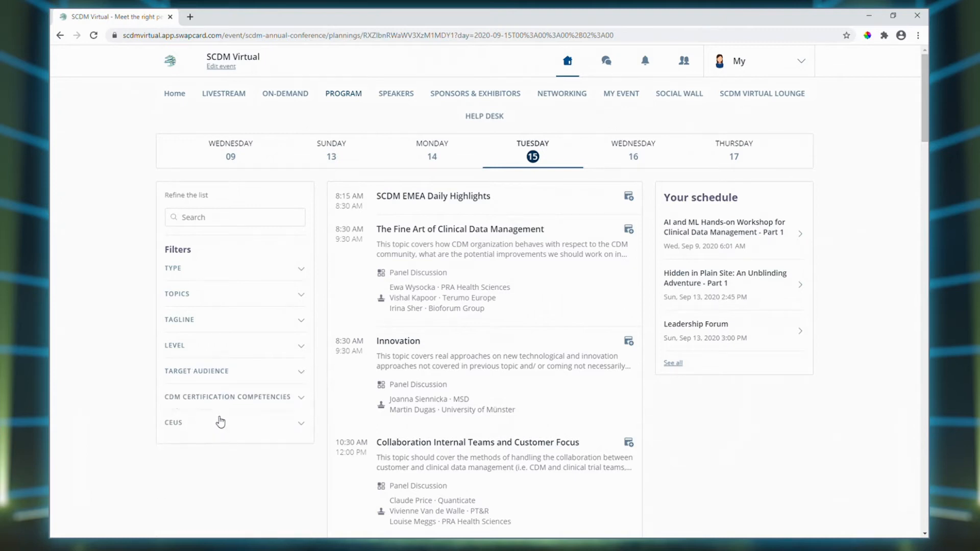
left_click(235, 422)
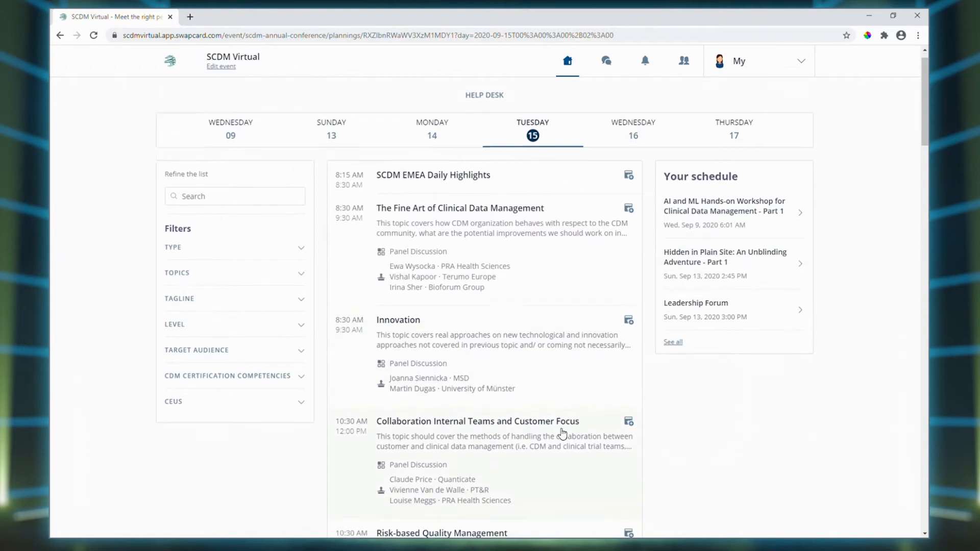
scroll("down", 3)
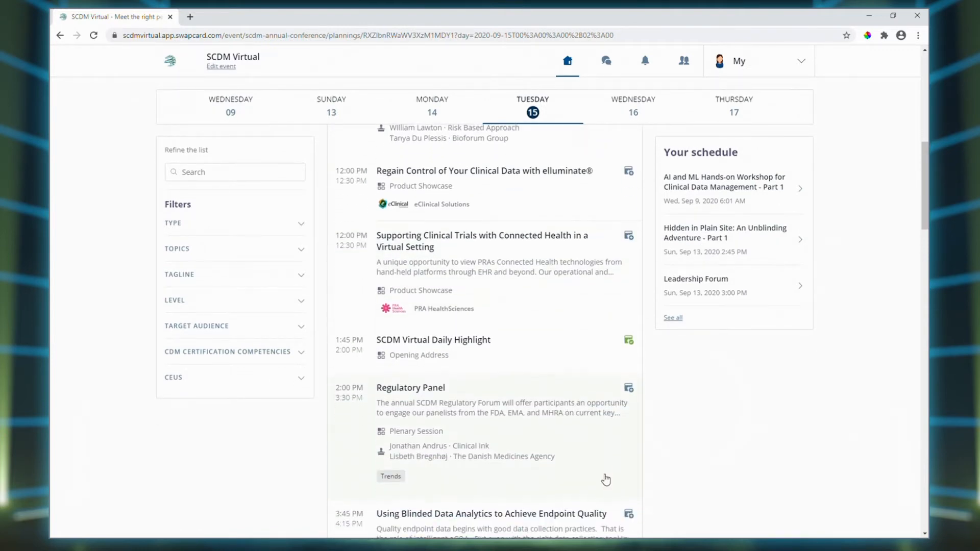
scroll("down", 3)
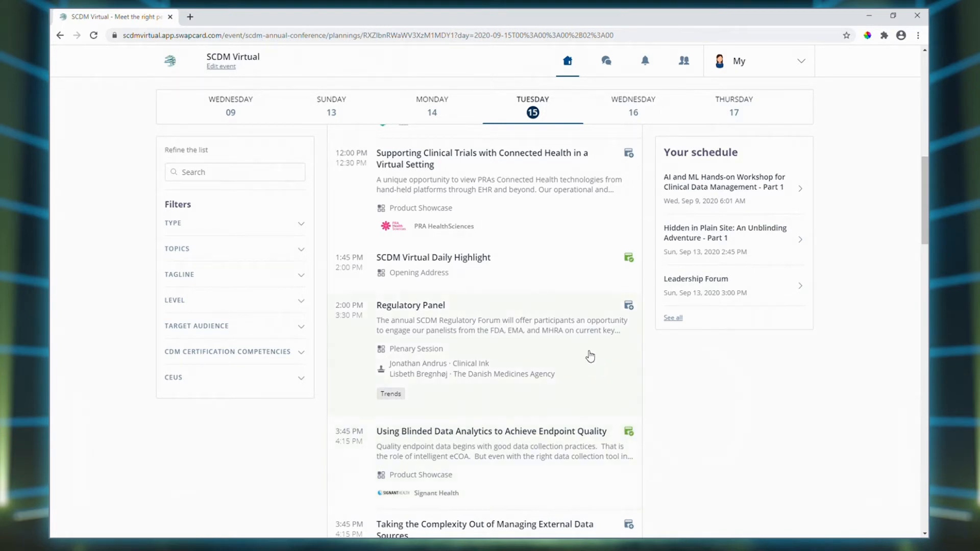
Step: View the Regulatory Panel session details with its full description expanded
left_click(410, 305)
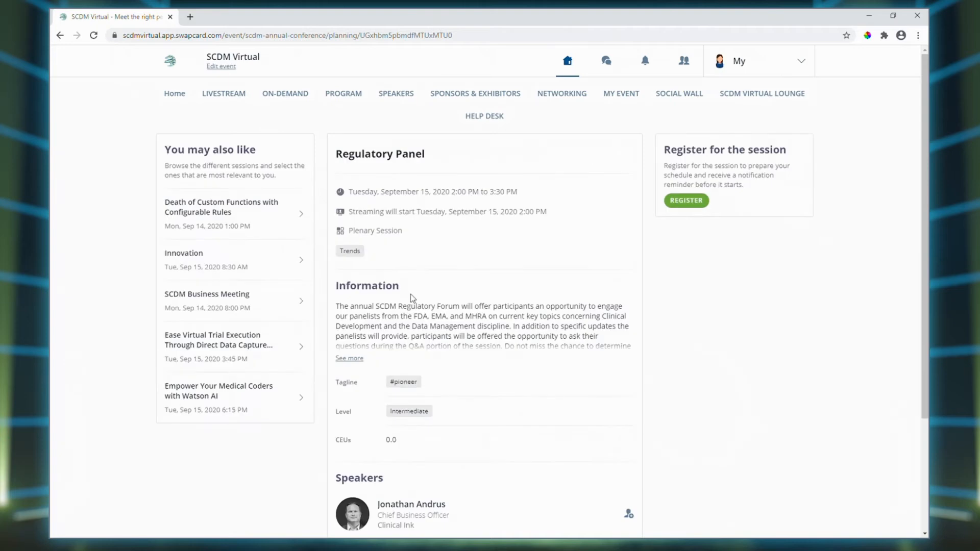
left_click(349, 359)
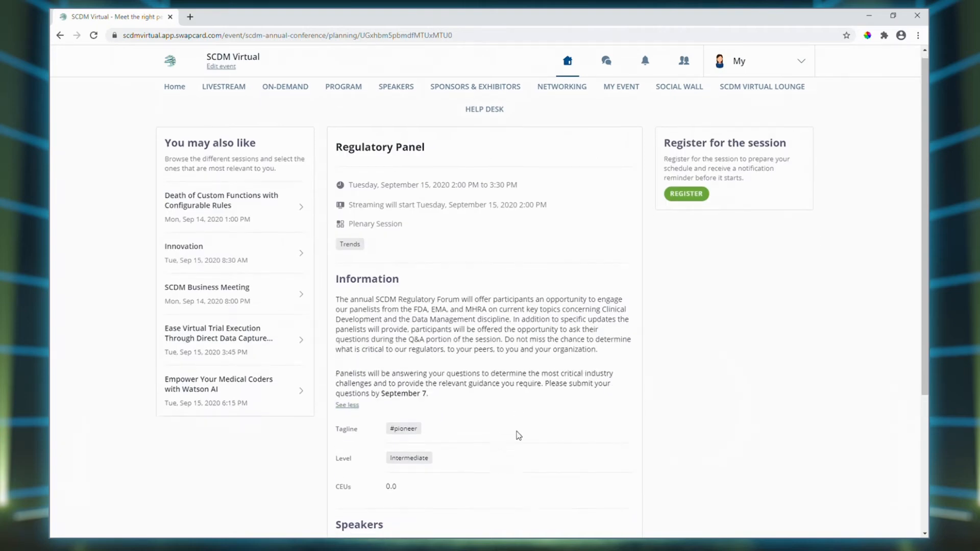
scroll("down", 3)
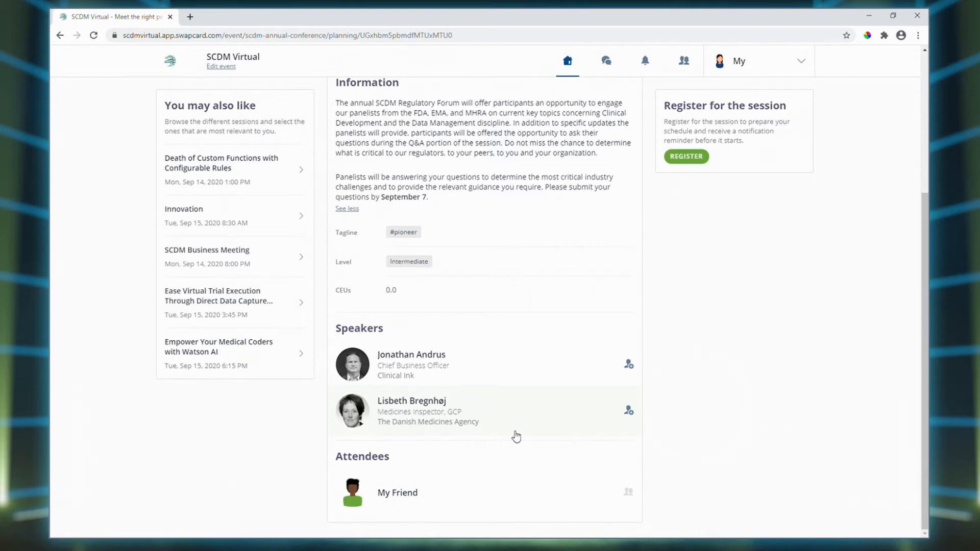
scroll("up", 3)
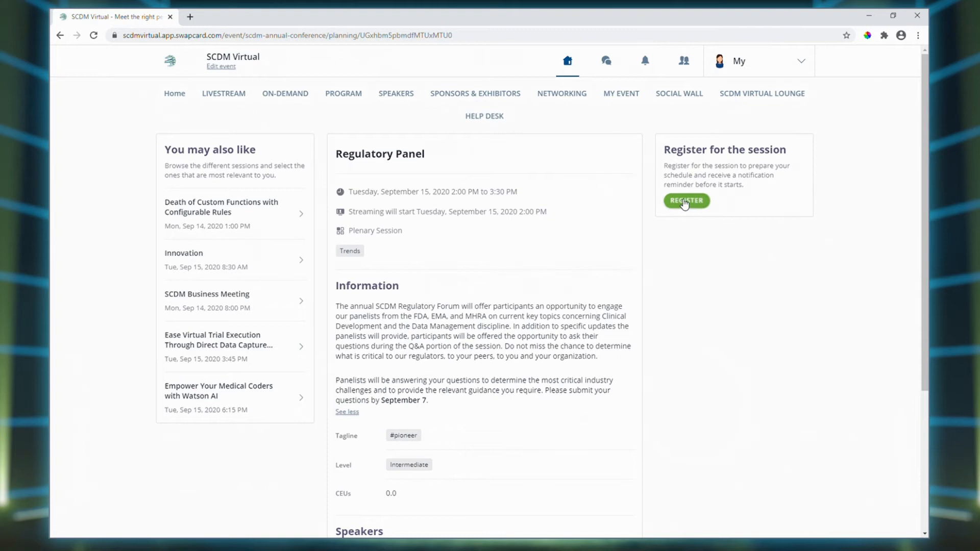
Step: Register for the Regulatory Panel session and go to the speakers directory
left_click(686, 201)
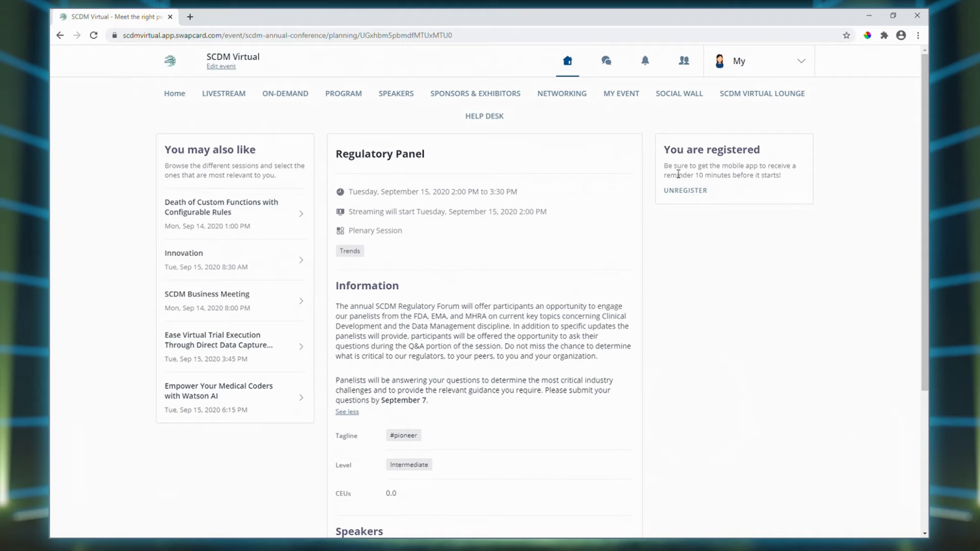
mouse_move(461, 177)
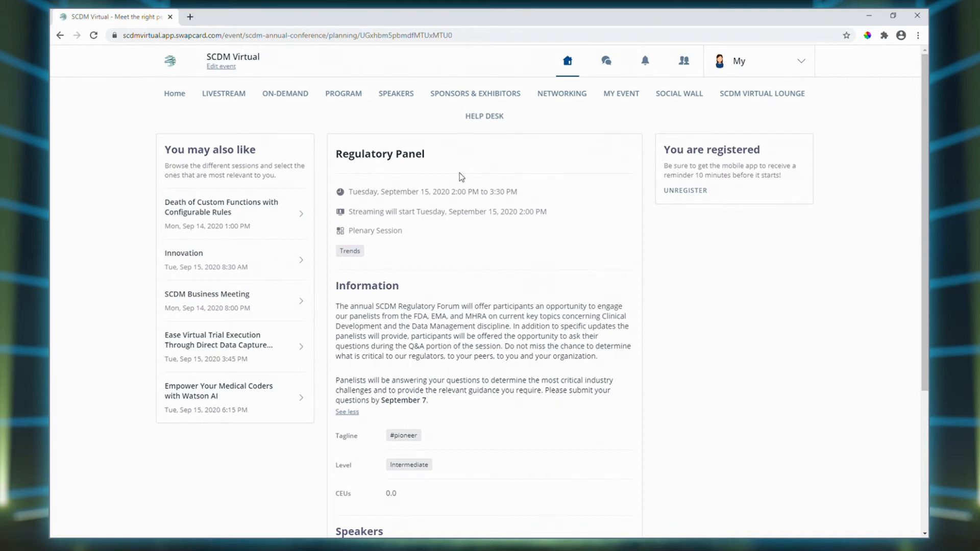
left_click(396, 93)
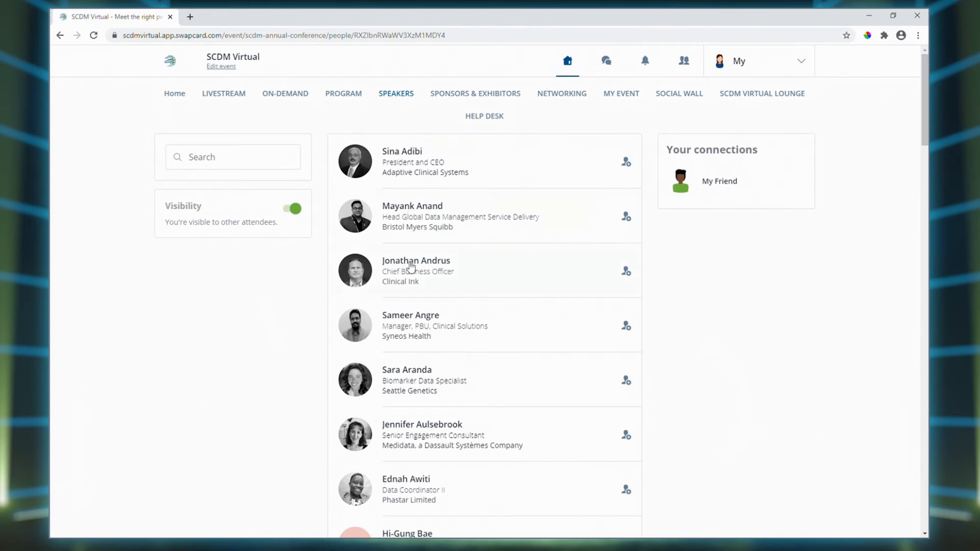
Step: View Jonathan Andrus's speaker profile with his bio and Regulatory Panel talk
left_click(416, 260)
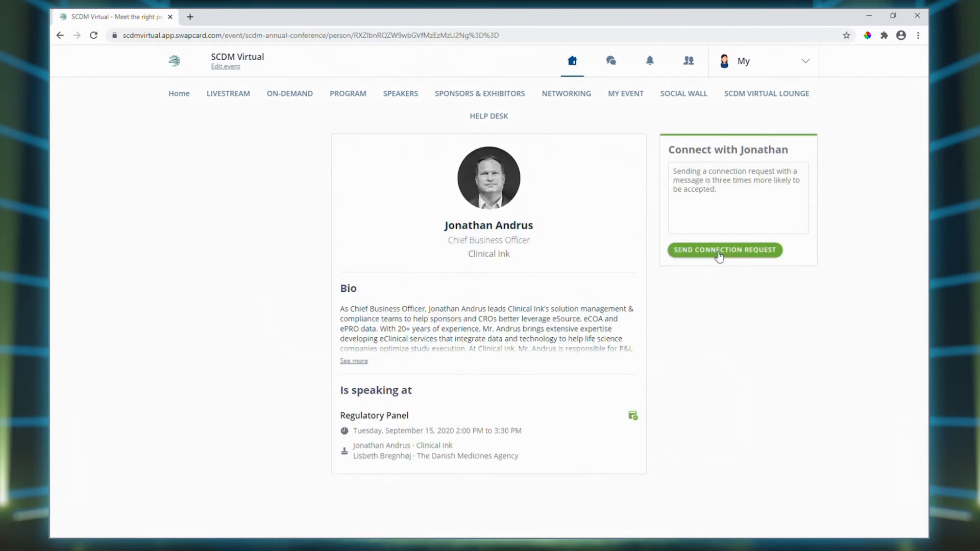
mouse_move(373, 439)
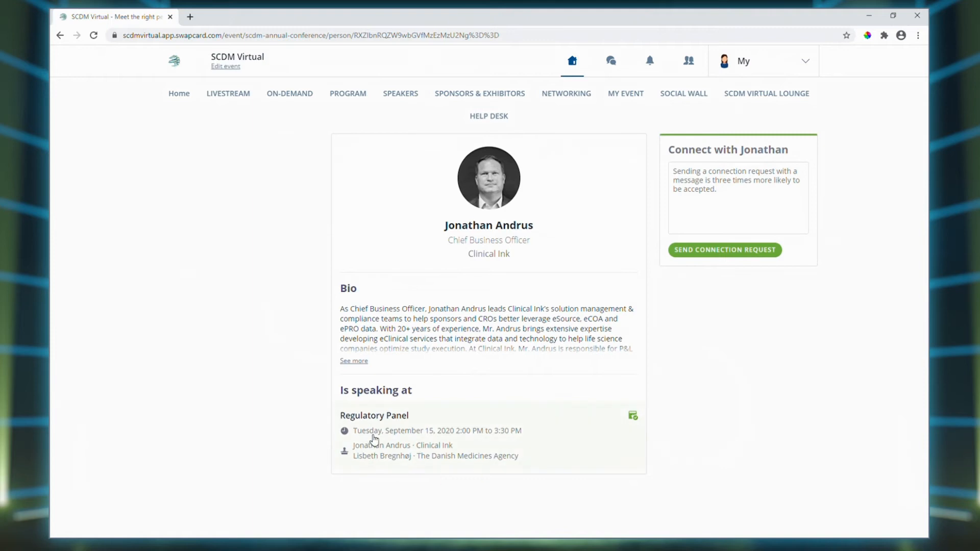
mouse_move(504, 425)
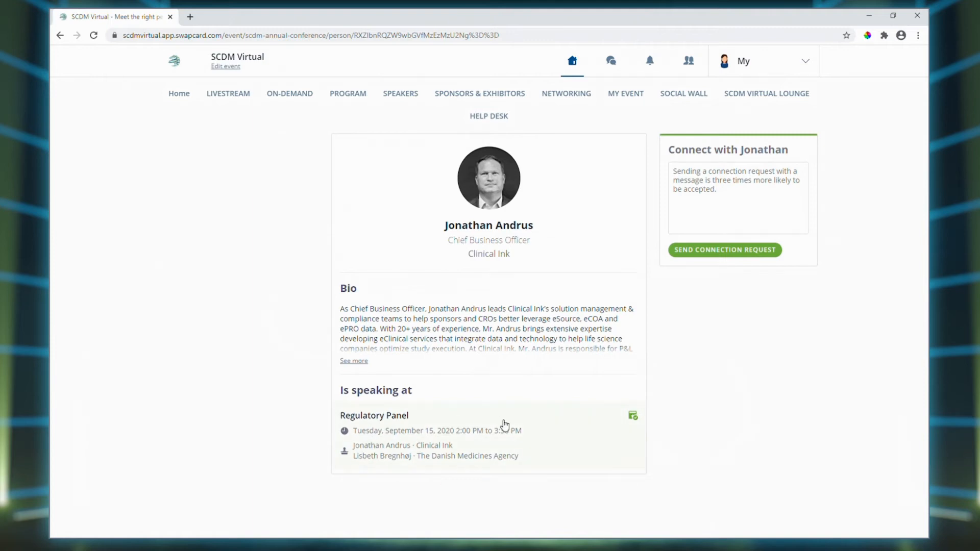
mouse_move(479, 93)
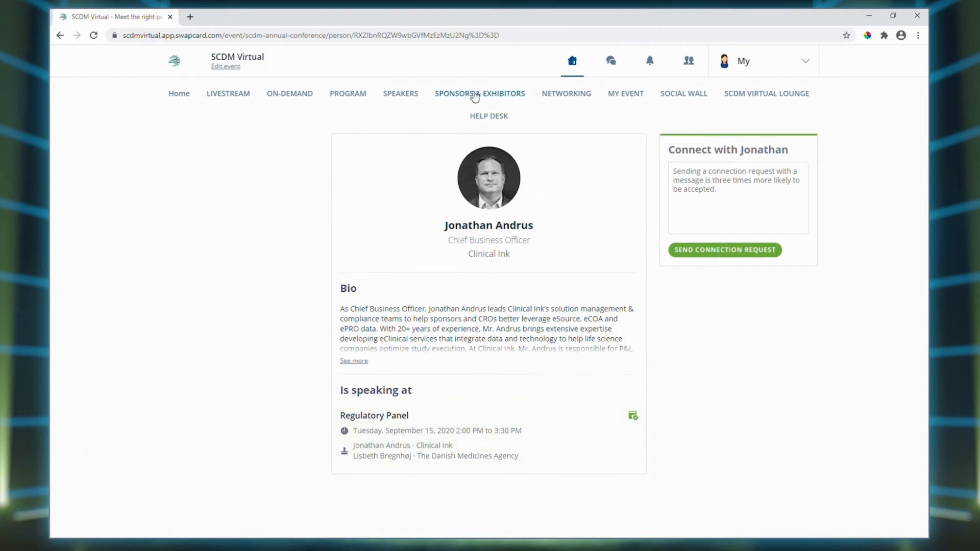
Step: From Sponsors & Exhibitors, view the SCDM - Society for Clinical Data Management exhibitor page
left_click(480, 92)
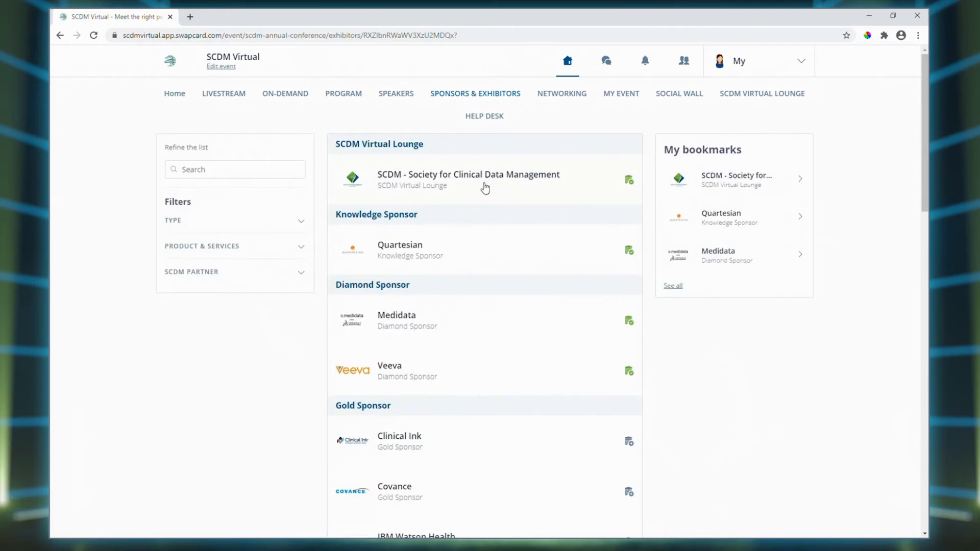
mouse_move(206, 230)
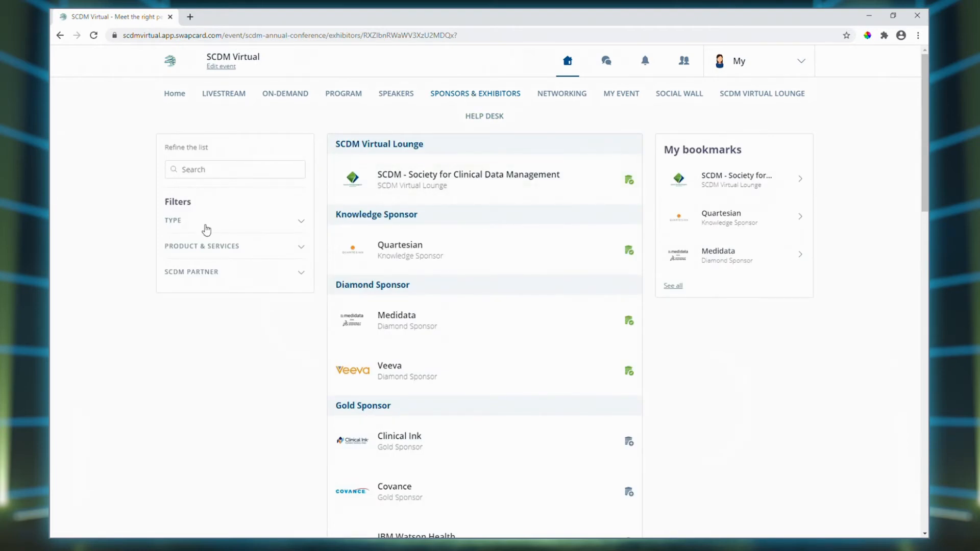
mouse_move(214, 247)
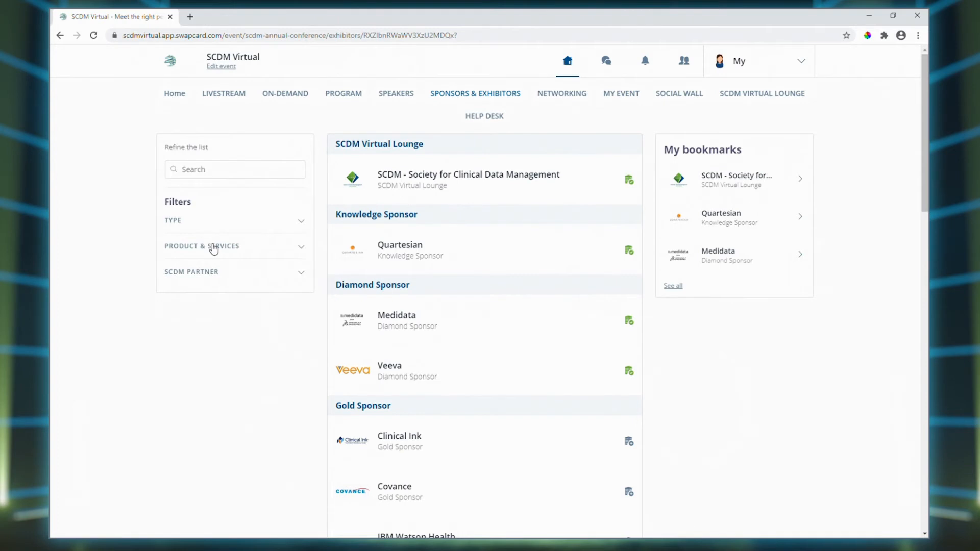
mouse_move(218, 268)
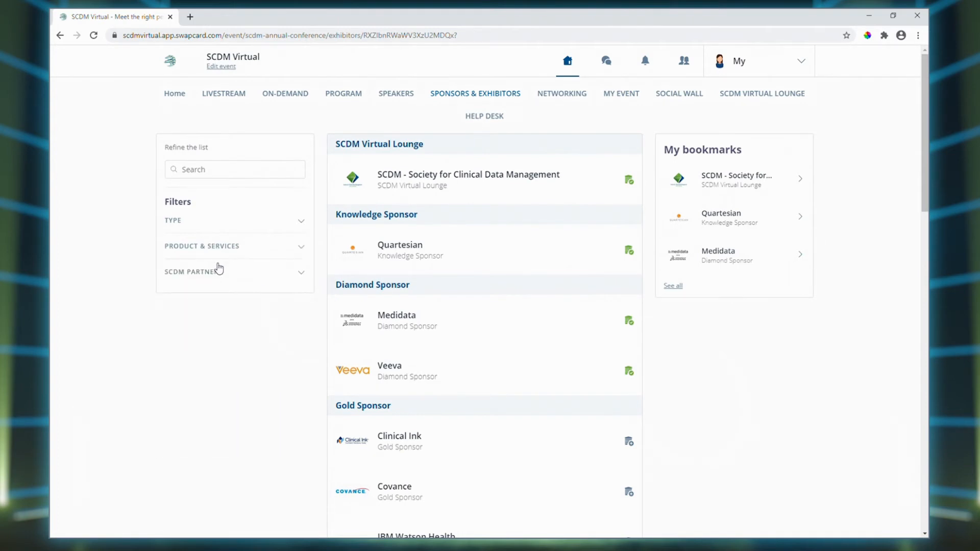
left_click(235, 271)
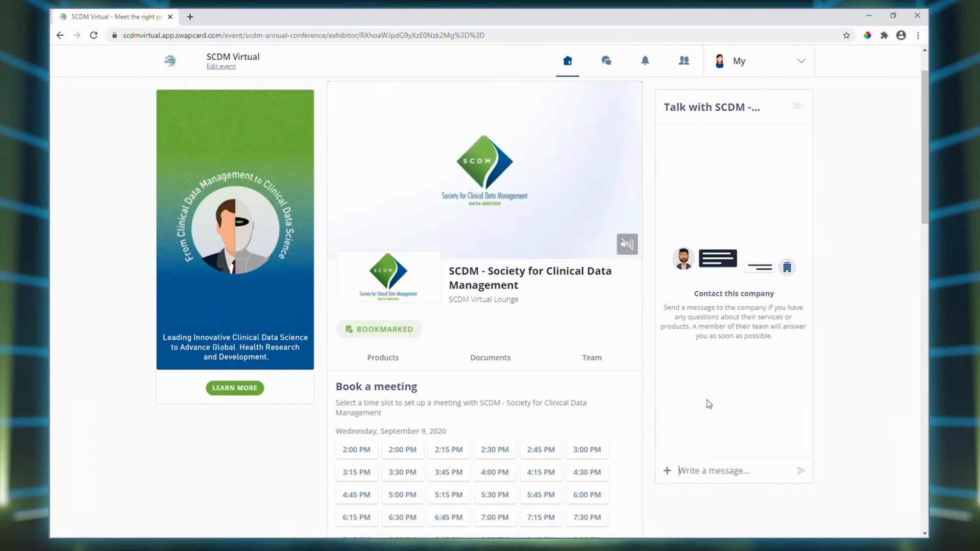
Step: Review the SCDM exhibitor page's meeting slots, products and documents
scroll("down", 3)
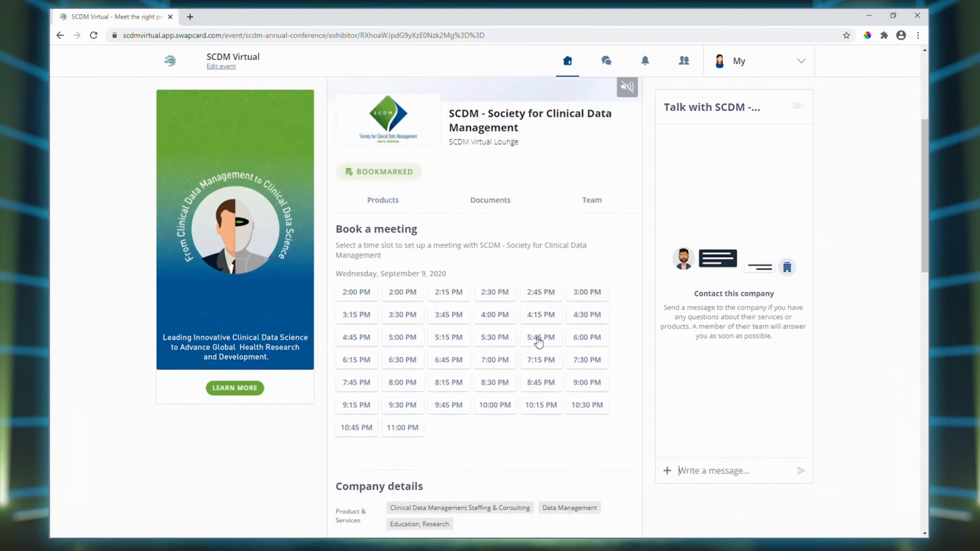
mouse_move(405, 327)
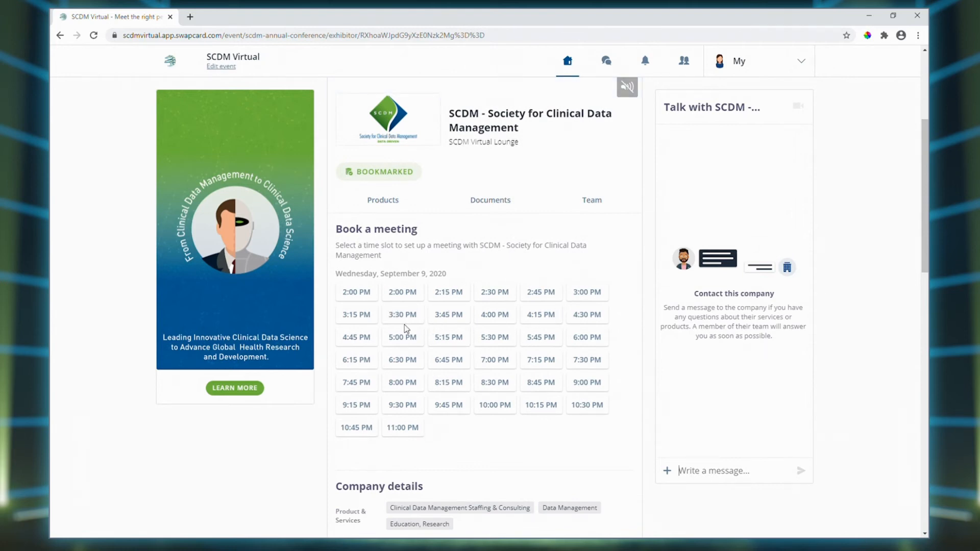
scroll("down", 3)
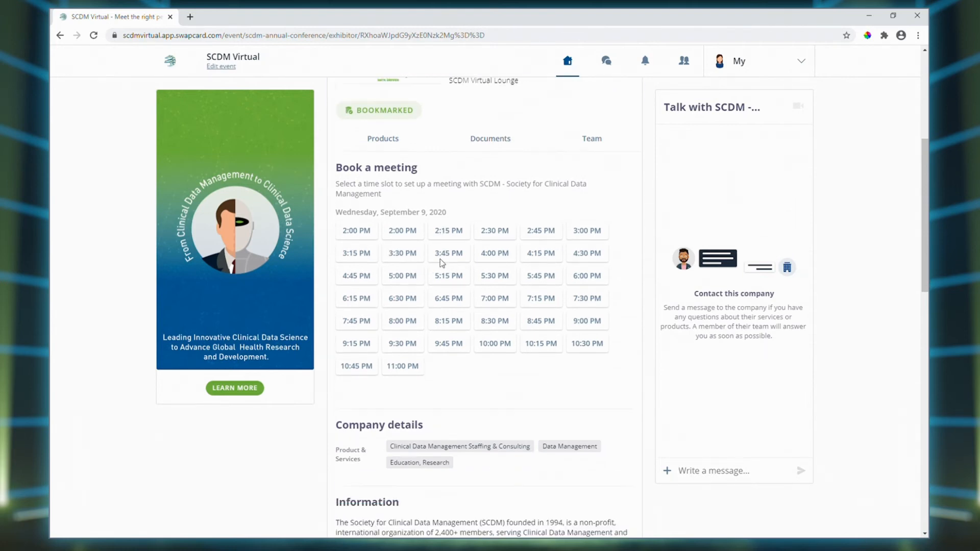
scroll("down", 3)
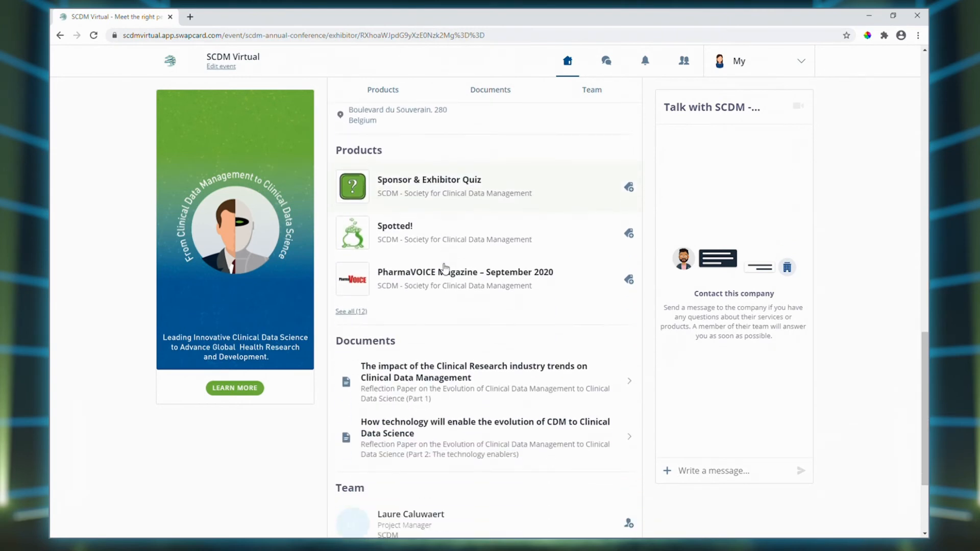
scroll("down", 3)
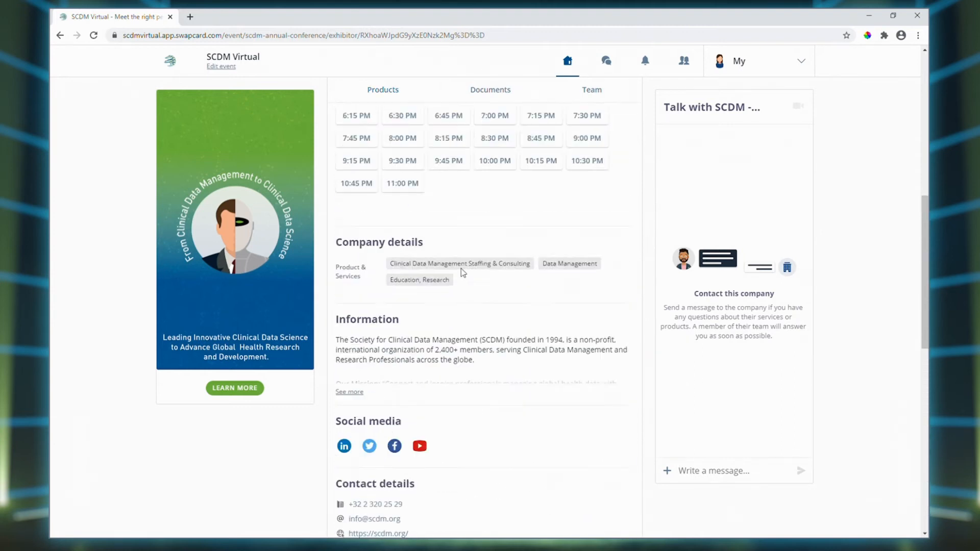
scroll("up", 3)
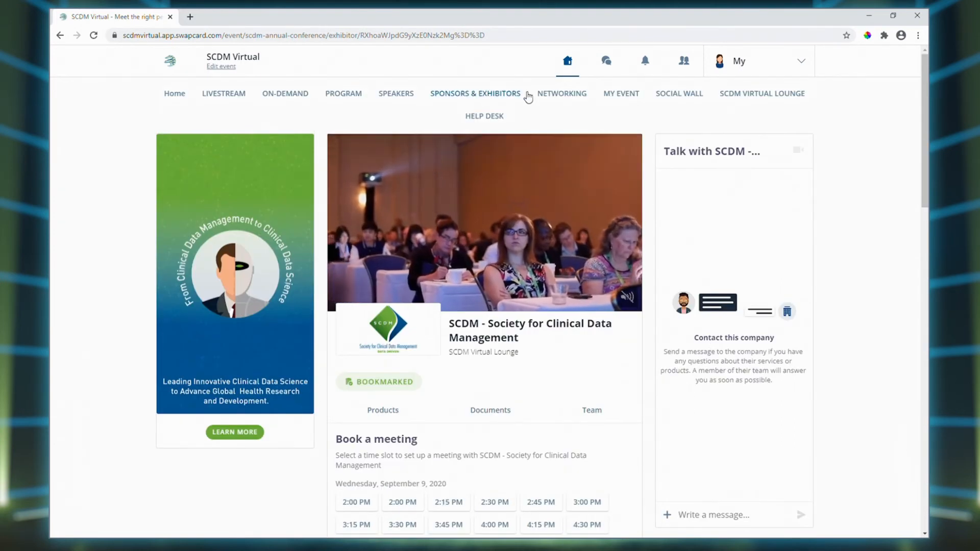
Step: View the Networking recommendations and peek at the Position filter options
left_click(561, 93)
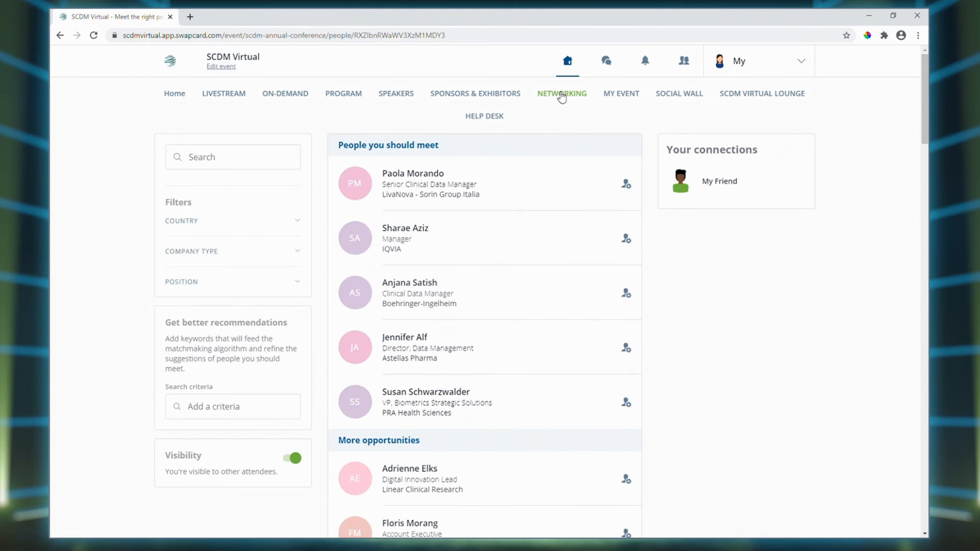
mouse_move(563, 126)
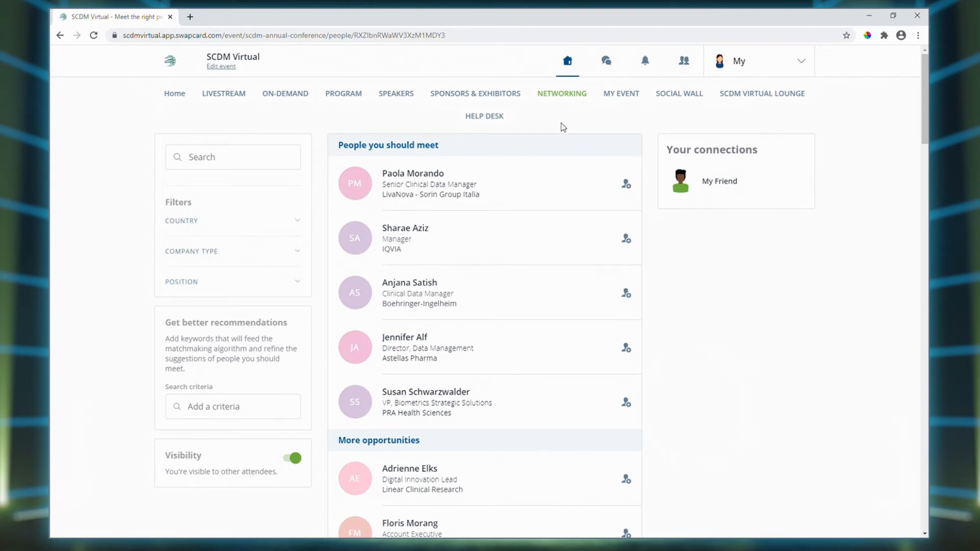
mouse_move(279, 216)
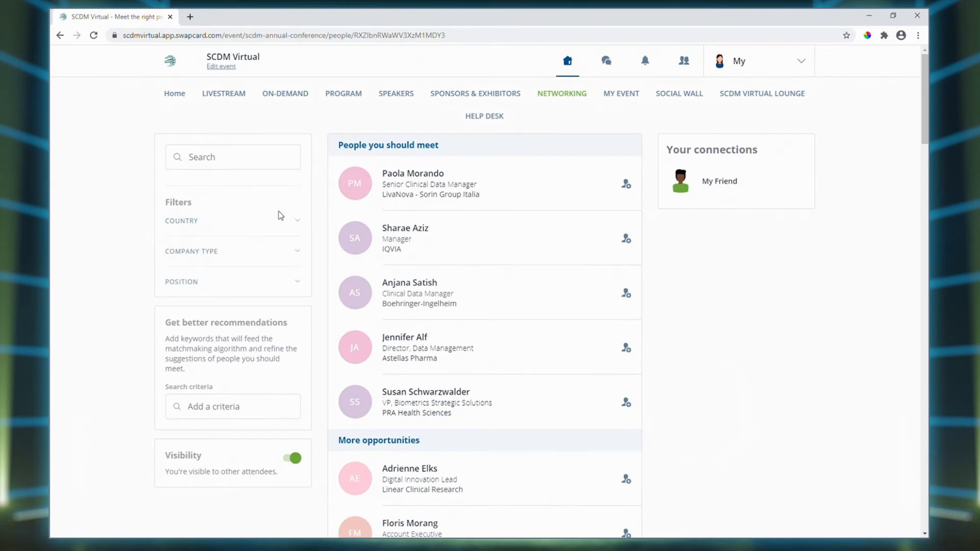
mouse_move(276, 230)
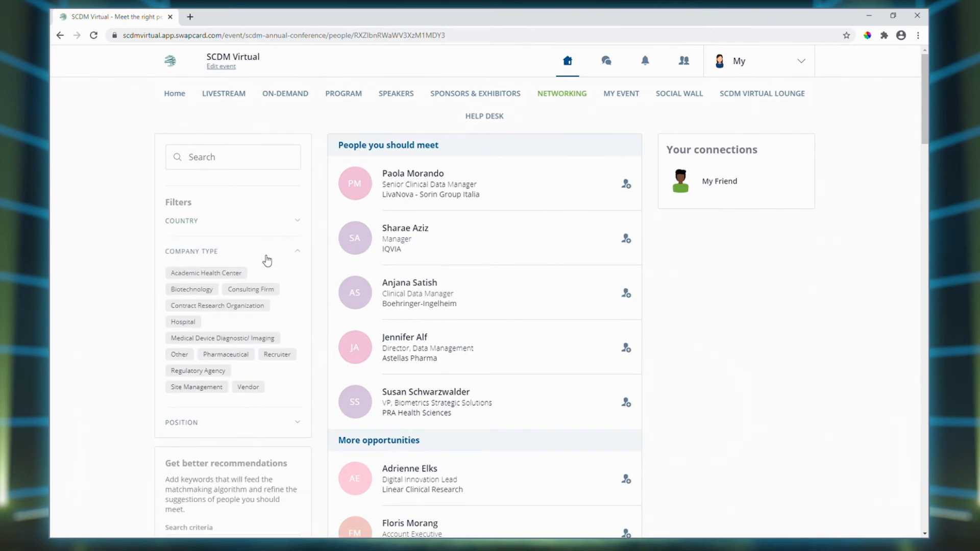
left_click(233, 422)
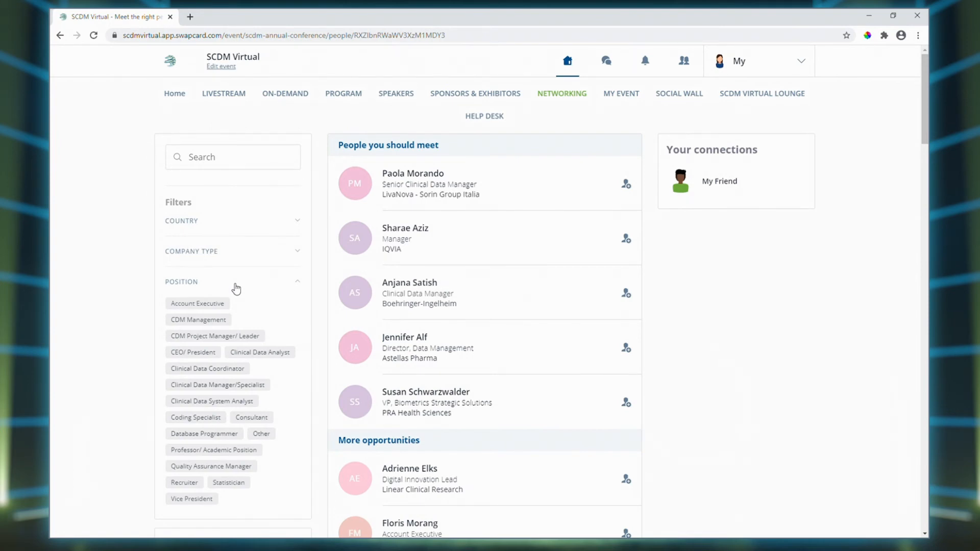
left_click(297, 282)
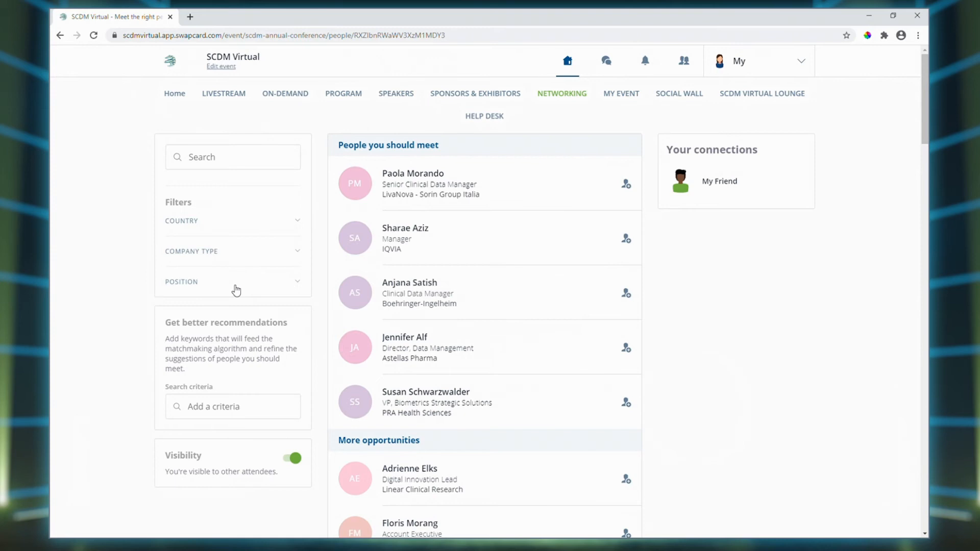
mouse_move(686, 184)
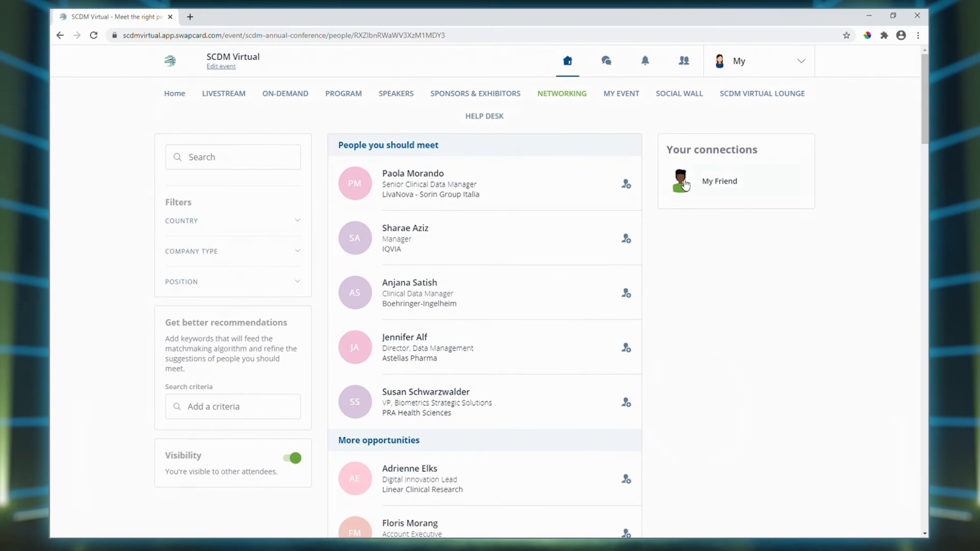
Step: Review the My Friend connection's profile: meeting slots, contact details and attended sessions
left_click(681, 181)
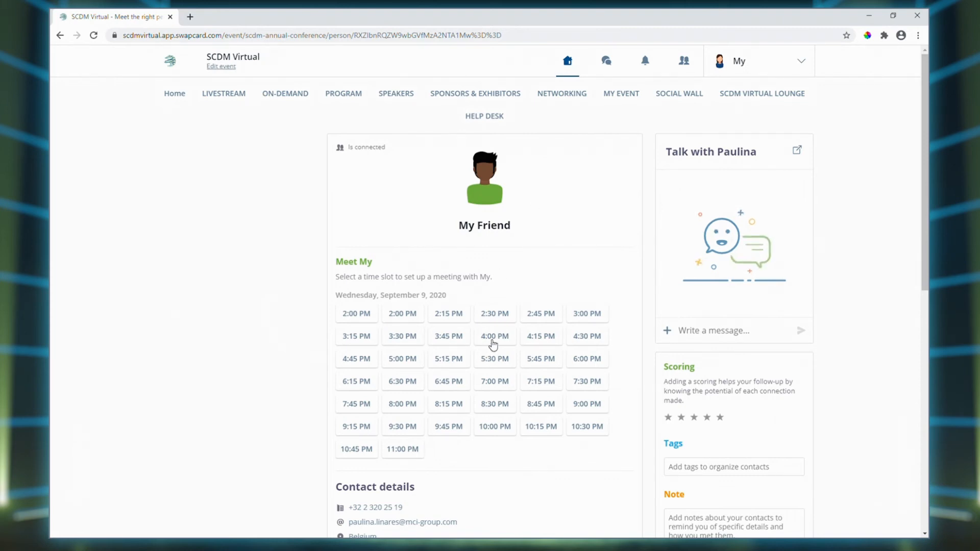
left_click(494, 336)
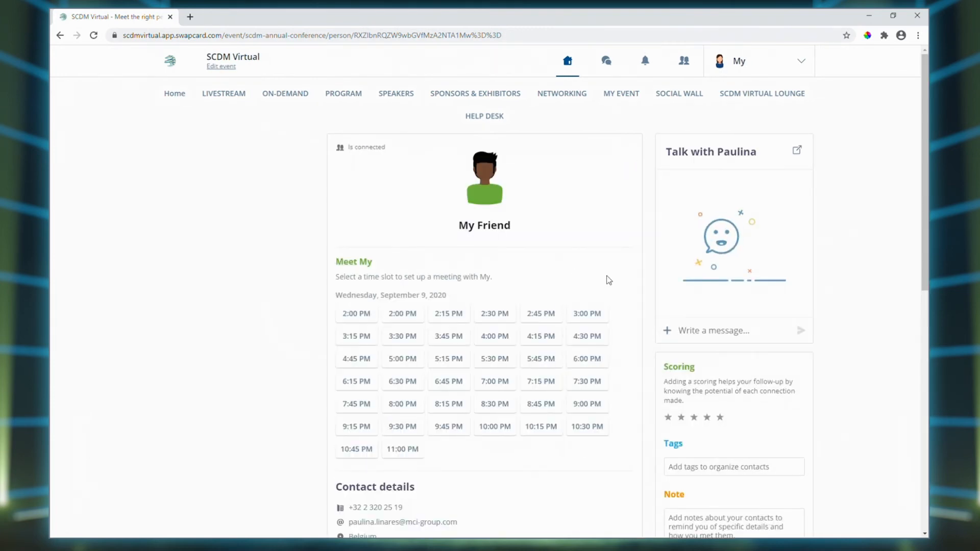
scroll("down", 3)
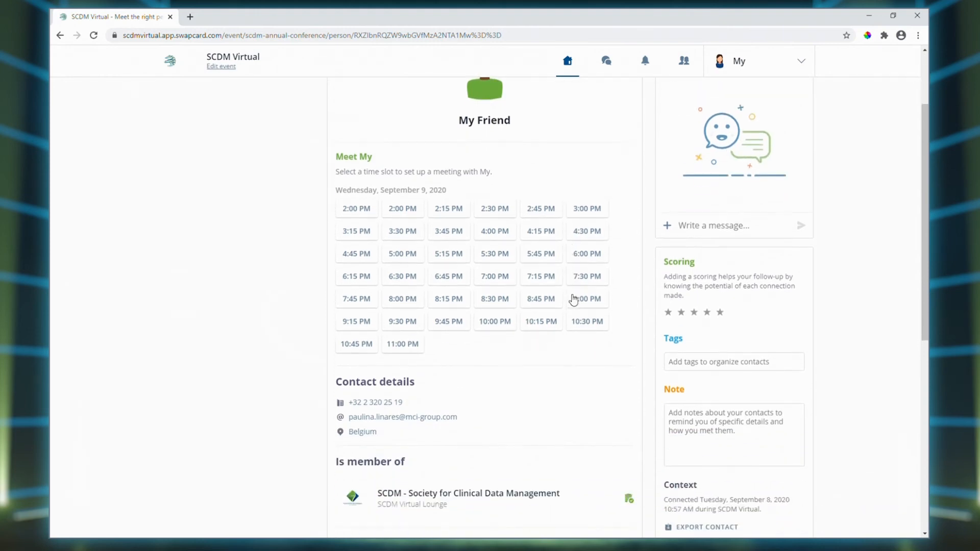
scroll("down", 3)
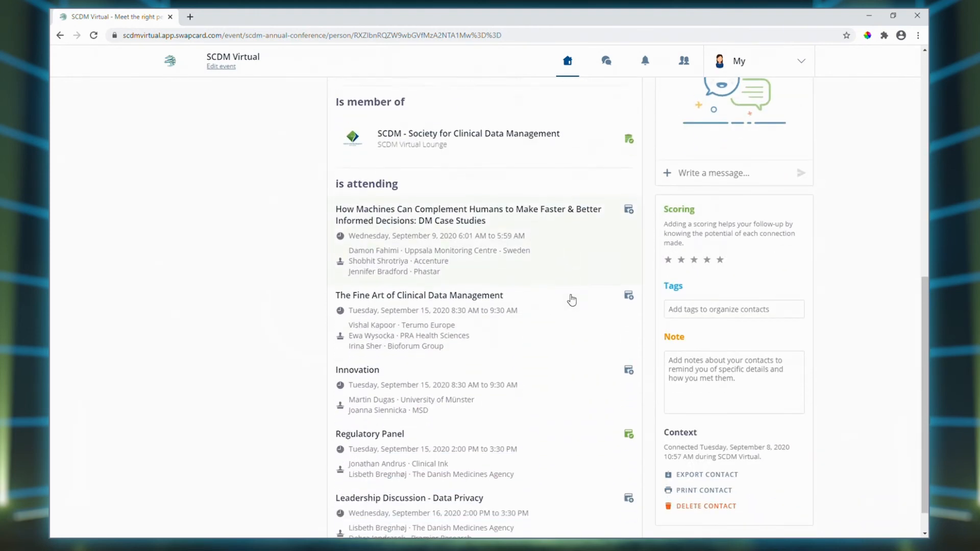
scroll("up", 3)
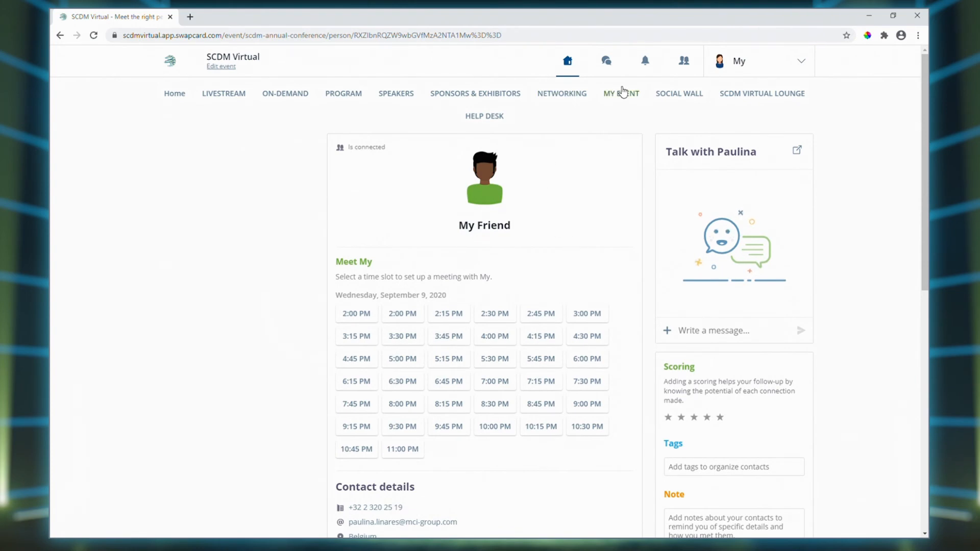
Step: Review My Event's personal schedule of booked sessions from September 9 onward
left_click(621, 93)
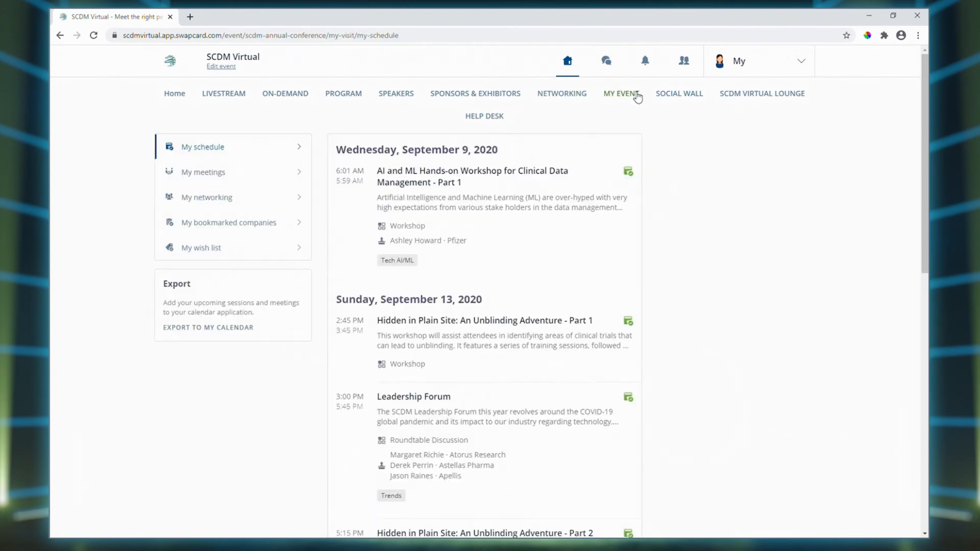
mouse_move(477, 194)
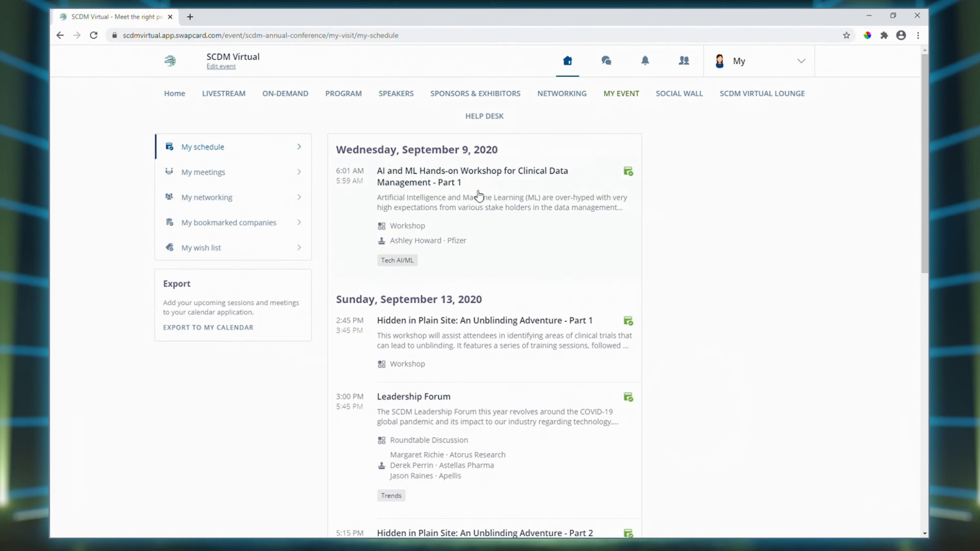
scroll("down", 3)
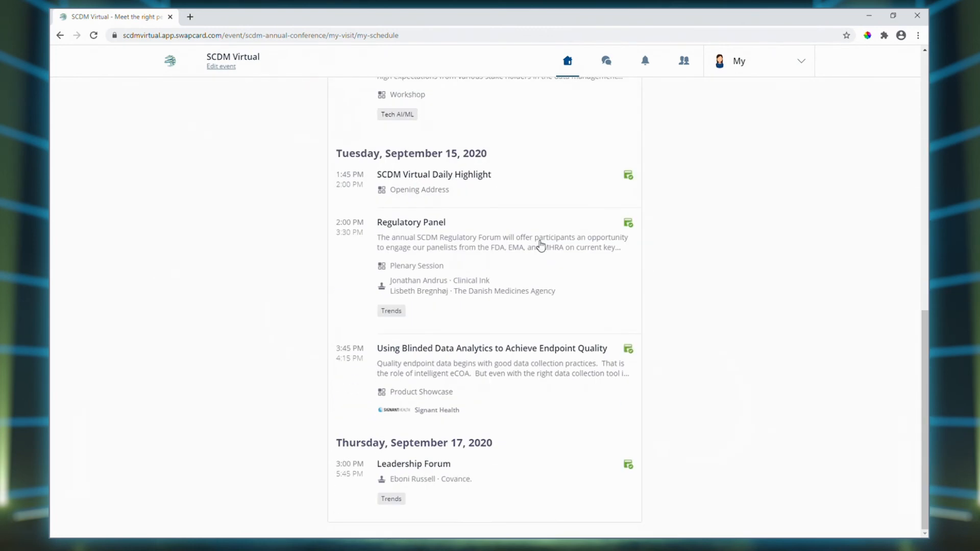
scroll("up", 3)
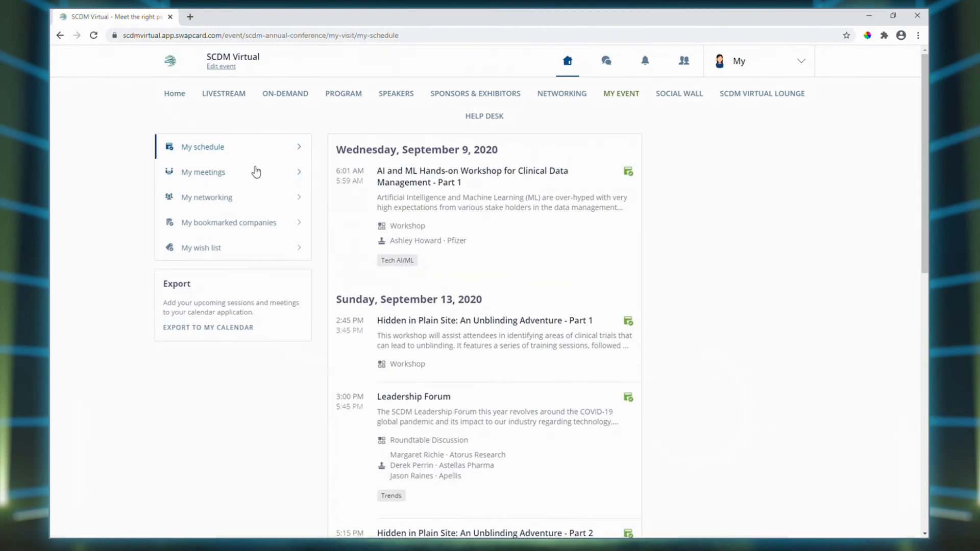
Step: View My meetings with the available slots for Wednesday, September 9, 2020
left_click(202, 171)
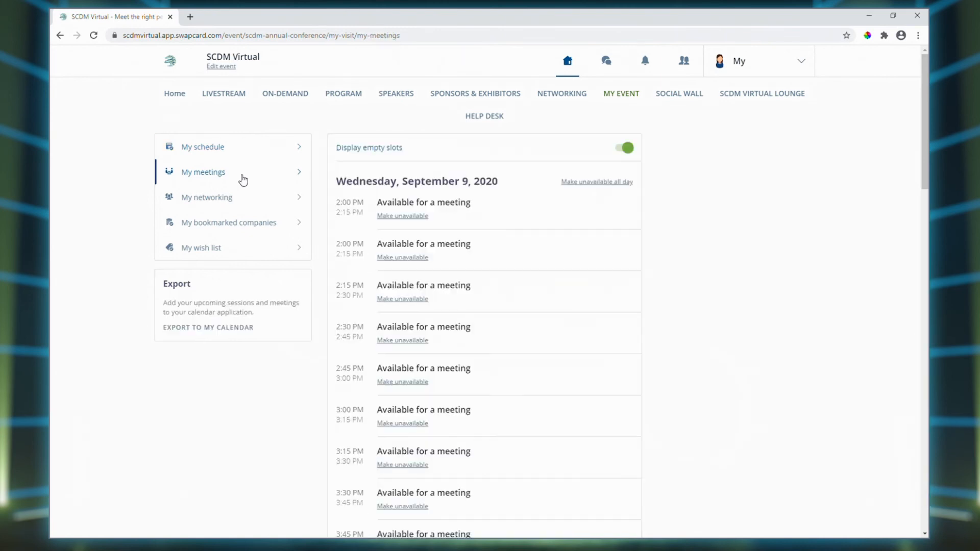
mouse_move(243, 183)
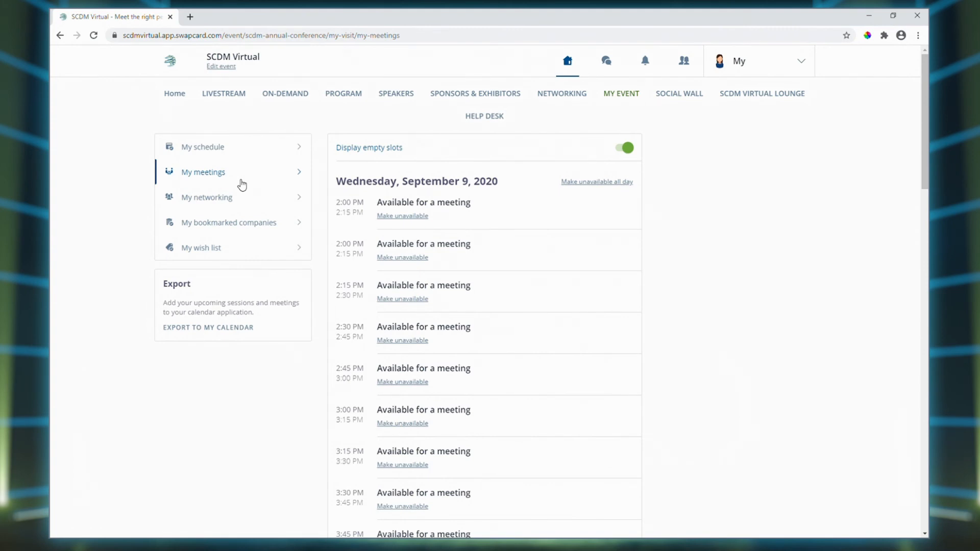
mouse_move(236, 200)
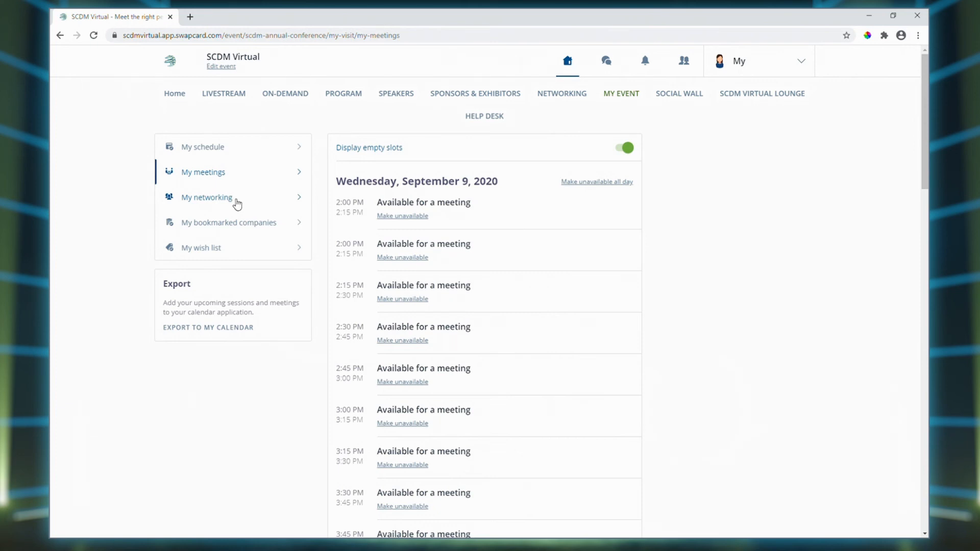
Step: Look through My networking, bookmarked companies and the empty wish list, then return to My schedule
left_click(207, 197)
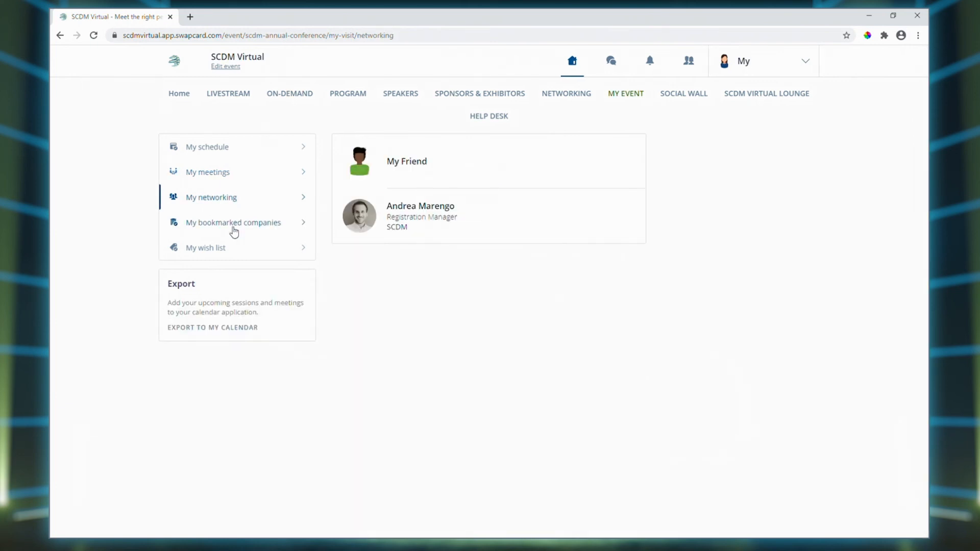
left_click(233, 222)
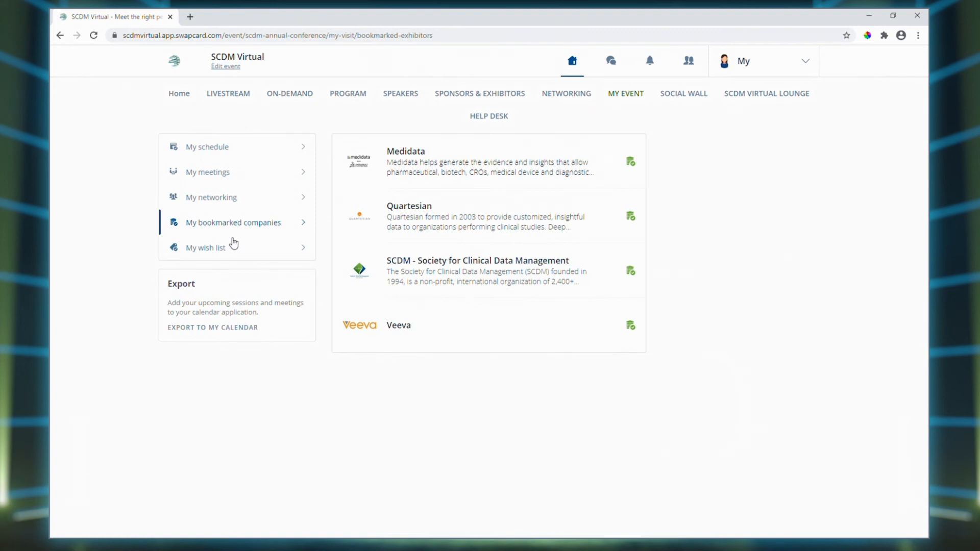
left_click(205, 247)
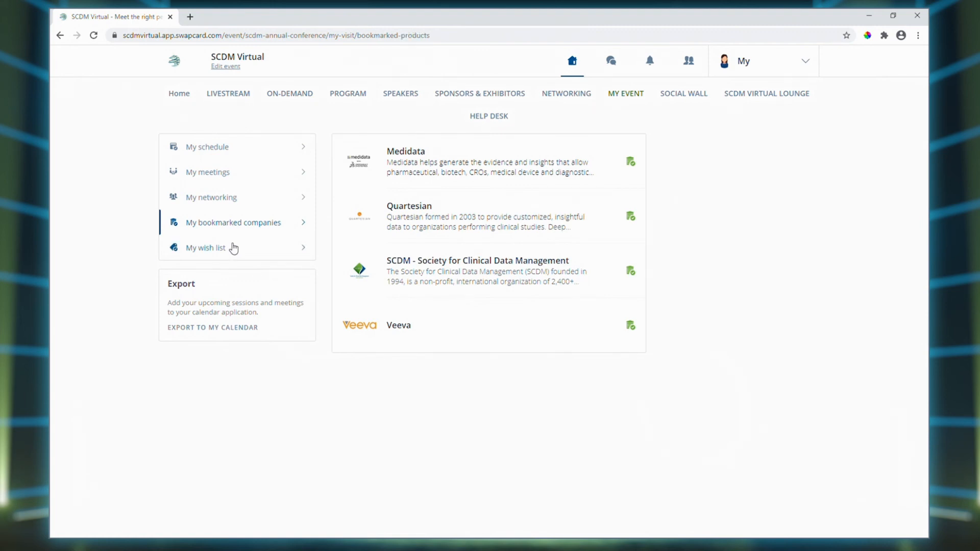
left_click(206, 247)
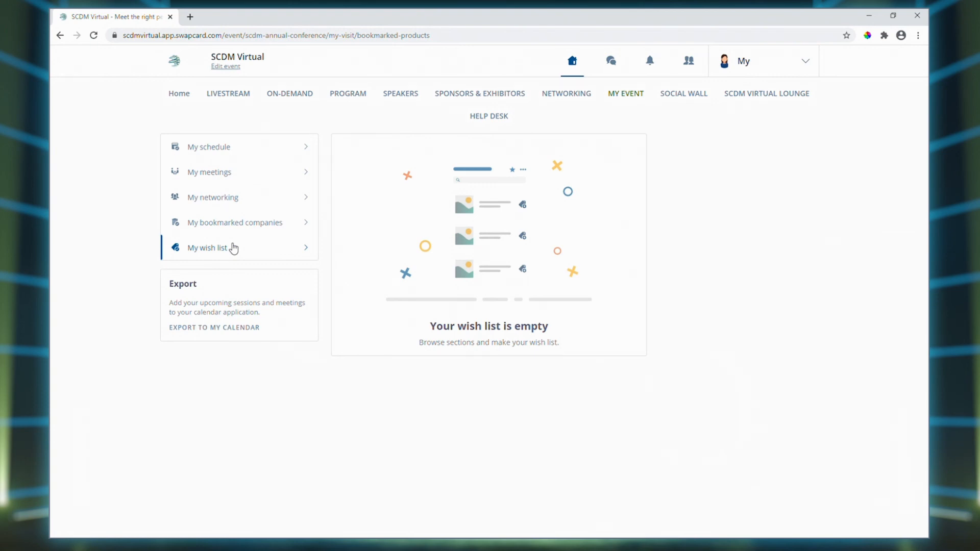
left_click(208, 146)
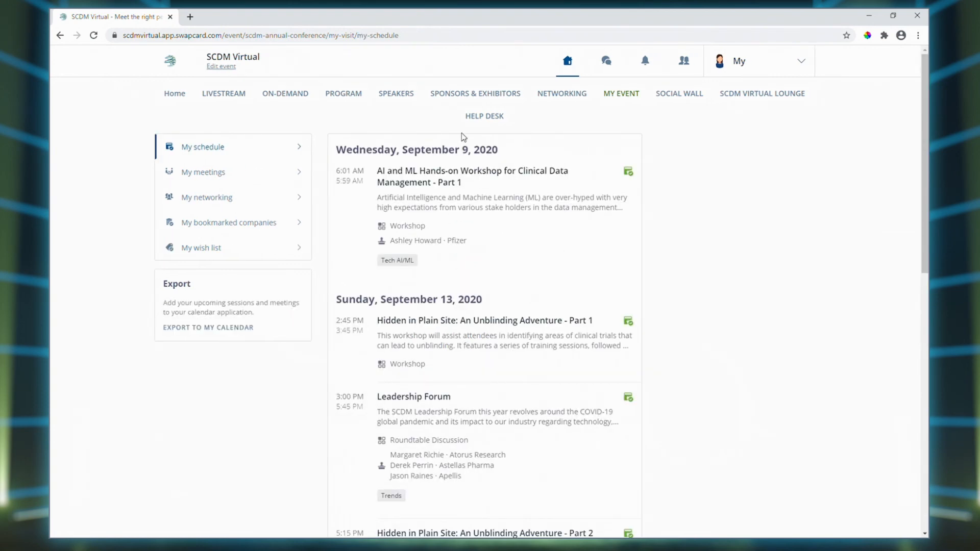
Step: Visit the Social Wall, then the Help Desk Chat Support room with its active hours expanded
left_click(683, 93)
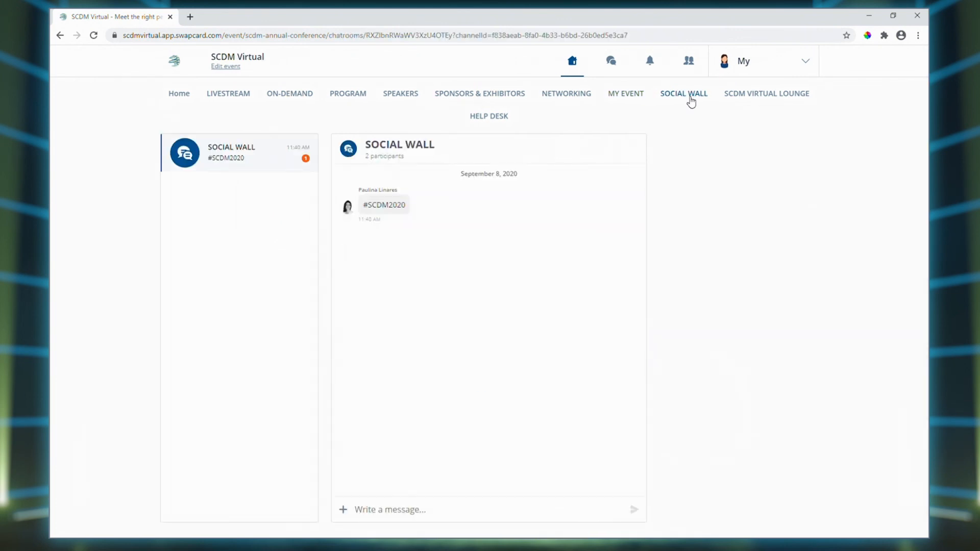
mouse_move(375, 330)
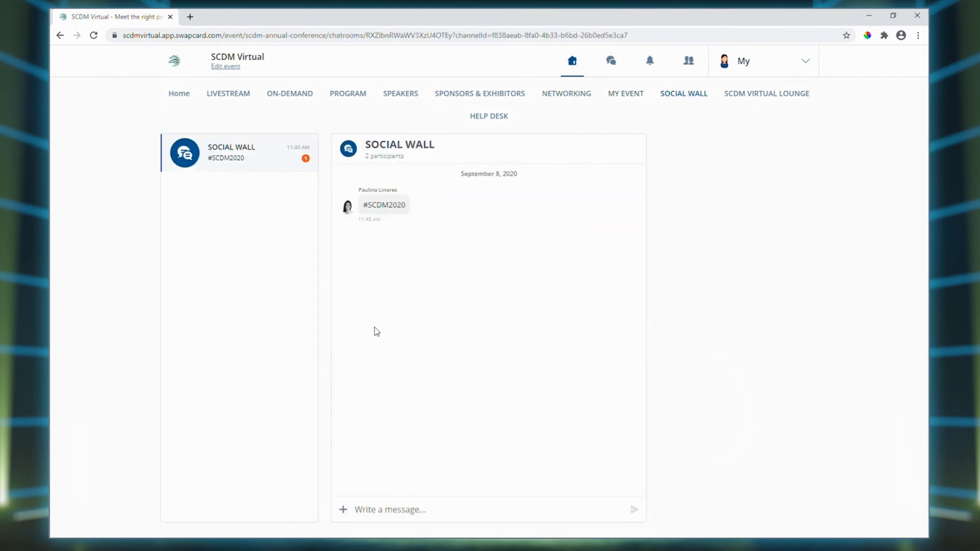
mouse_move(741, 123)
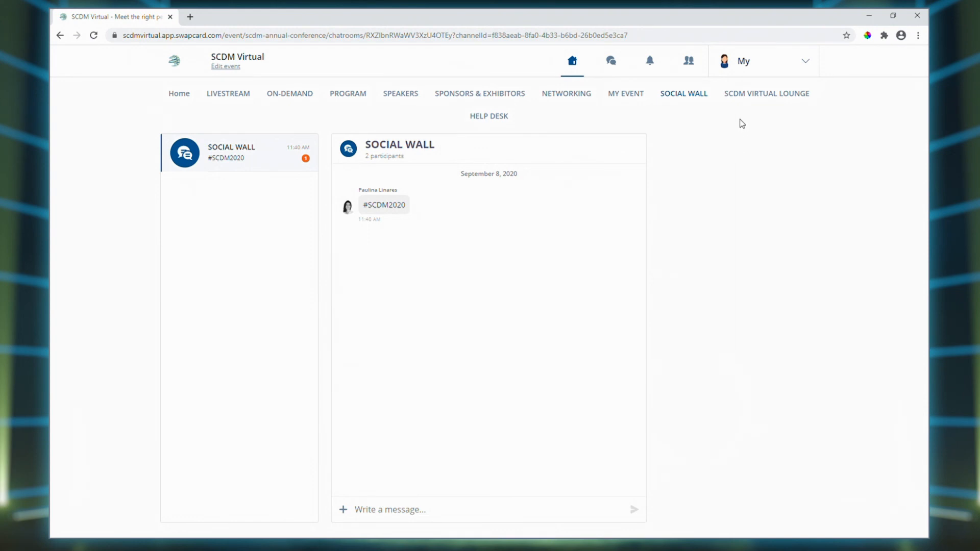
mouse_move(743, 99)
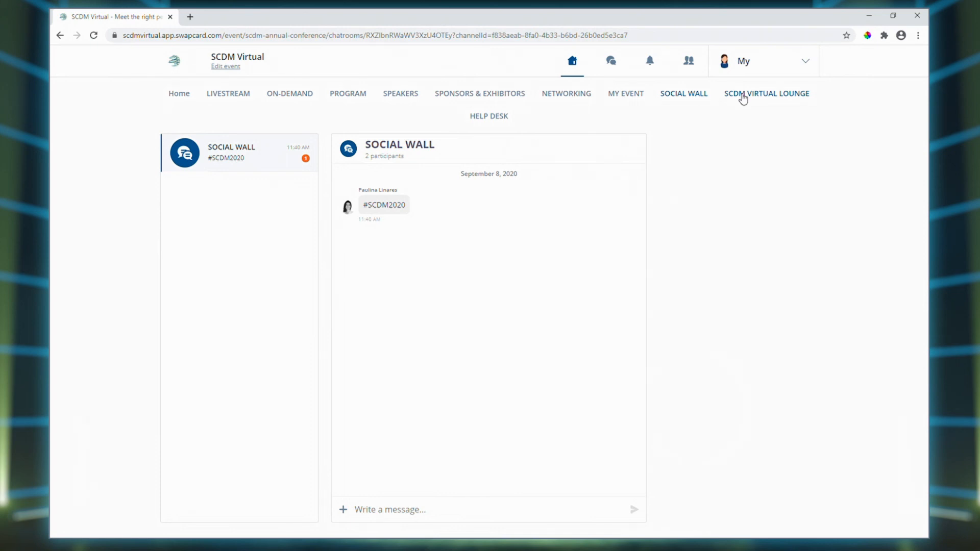
mouse_move(682, 82)
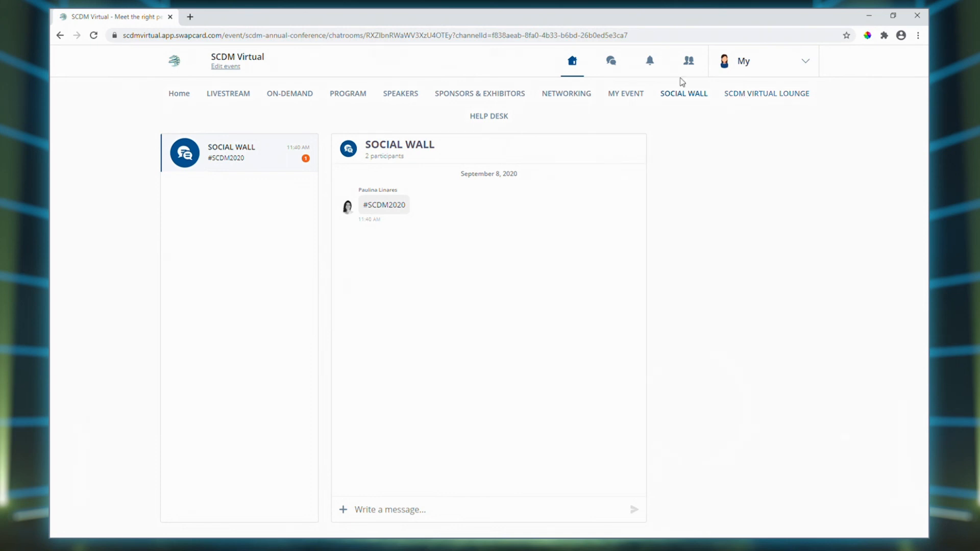
left_click(488, 116)
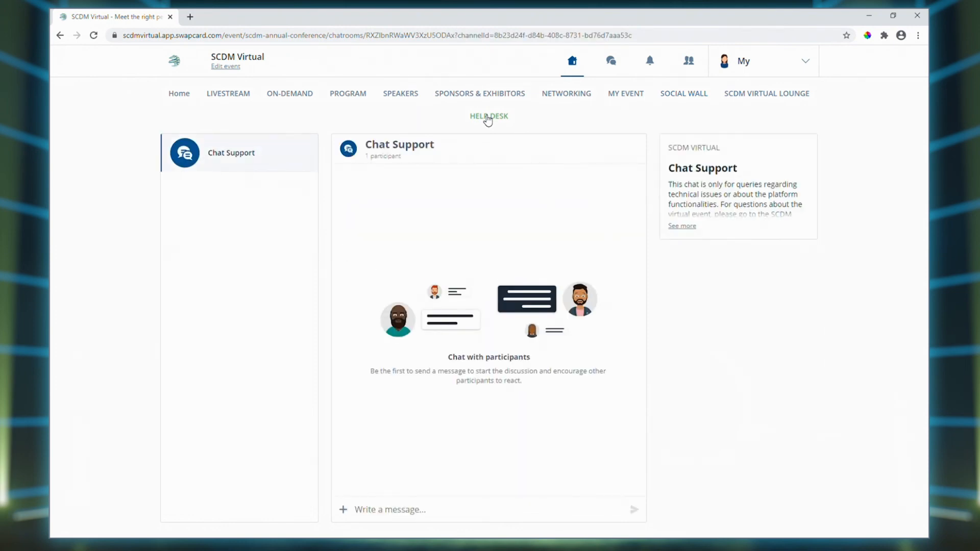
left_click(681, 226)
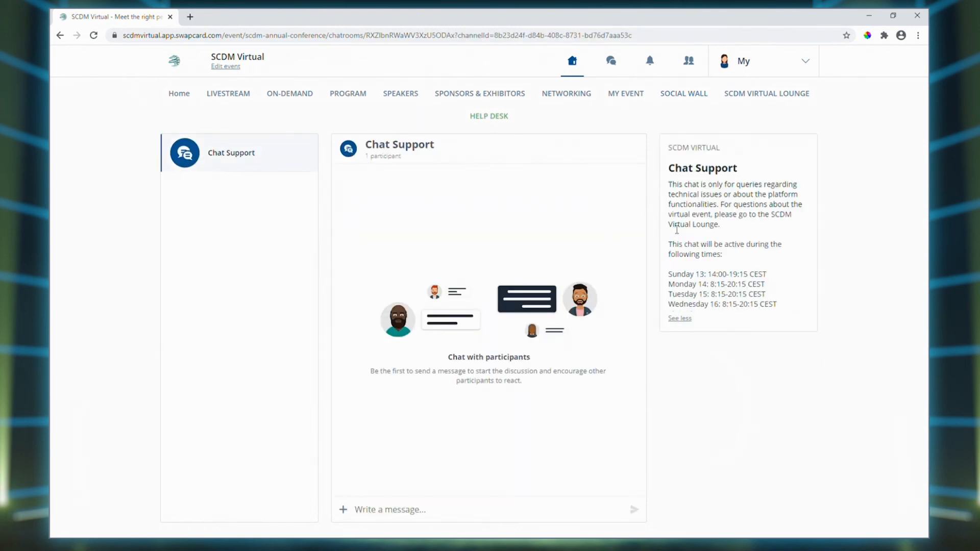